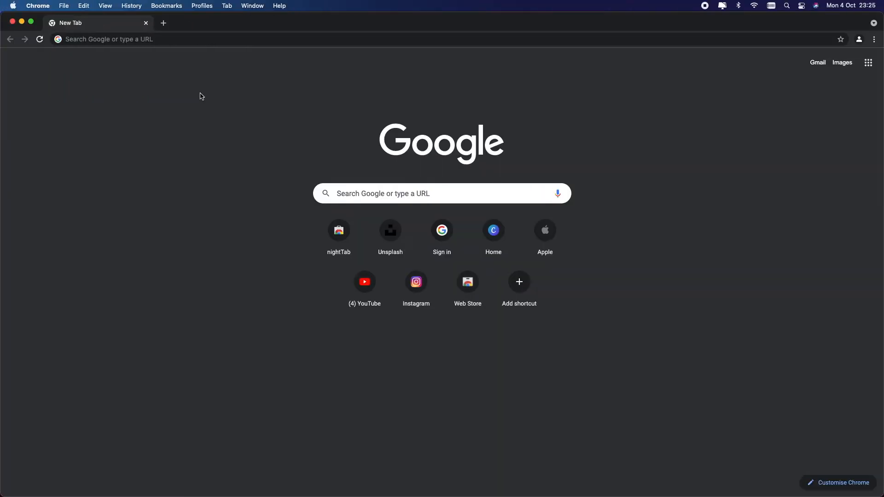
pyautogui.moveTo(203, 43)
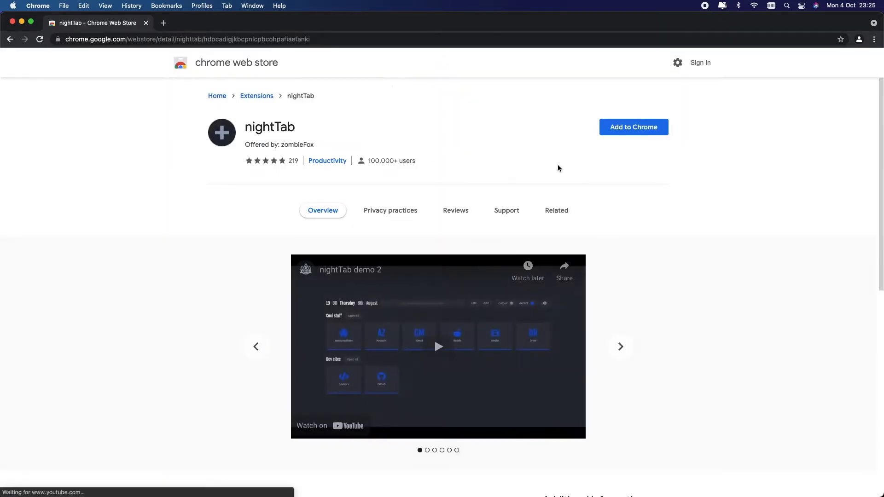
pyautogui.moveTo(633, 127)
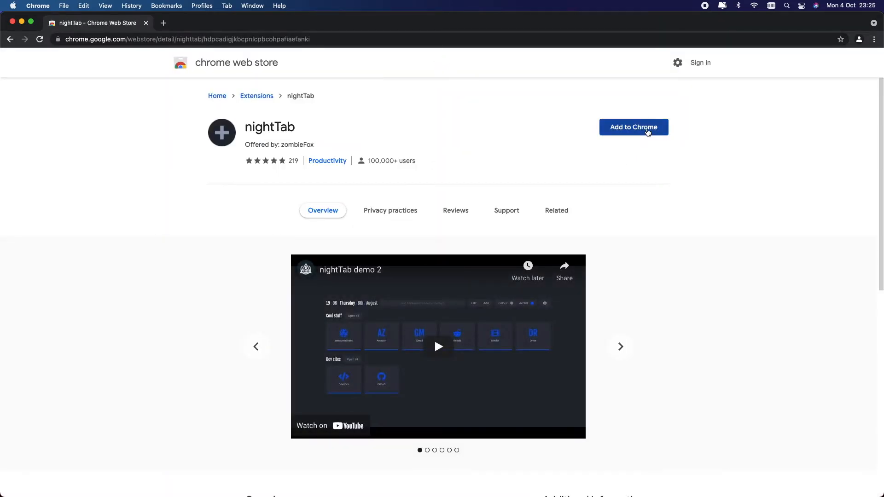
# Add the nightTab extension to Chrome and confirm the installation.
pyautogui.click(633, 128)
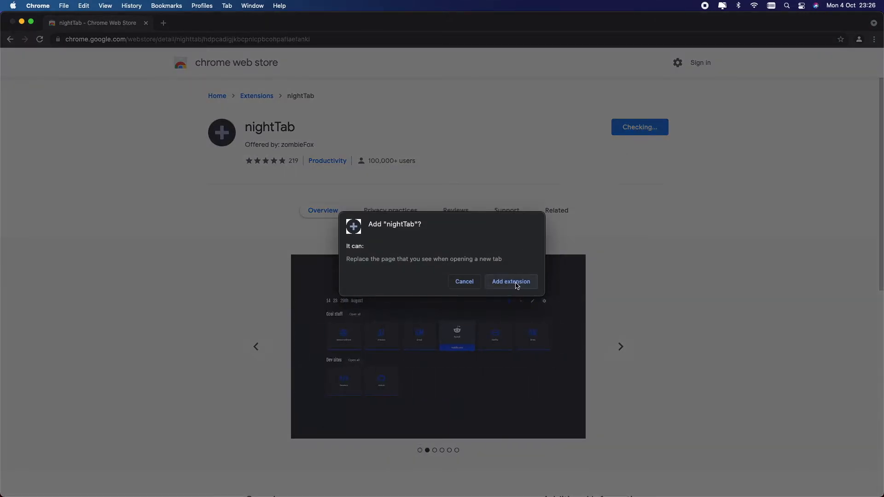
pyautogui.click(510, 282)
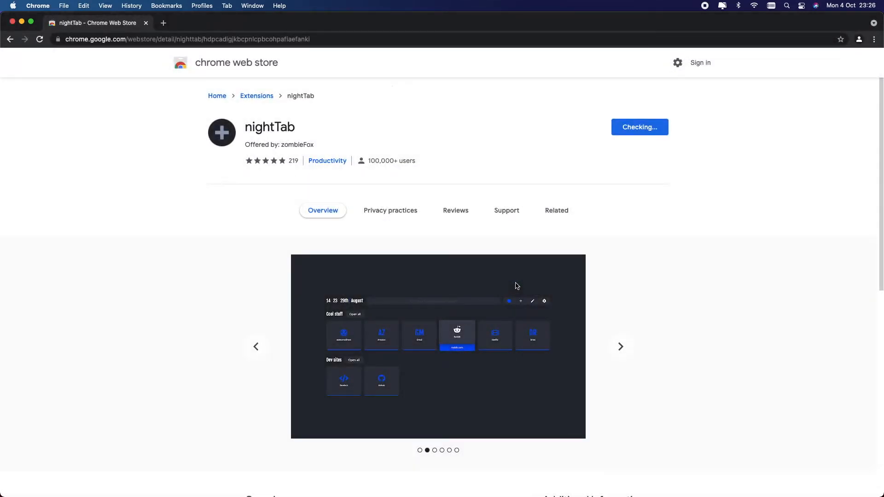
pyautogui.click(639, 127)
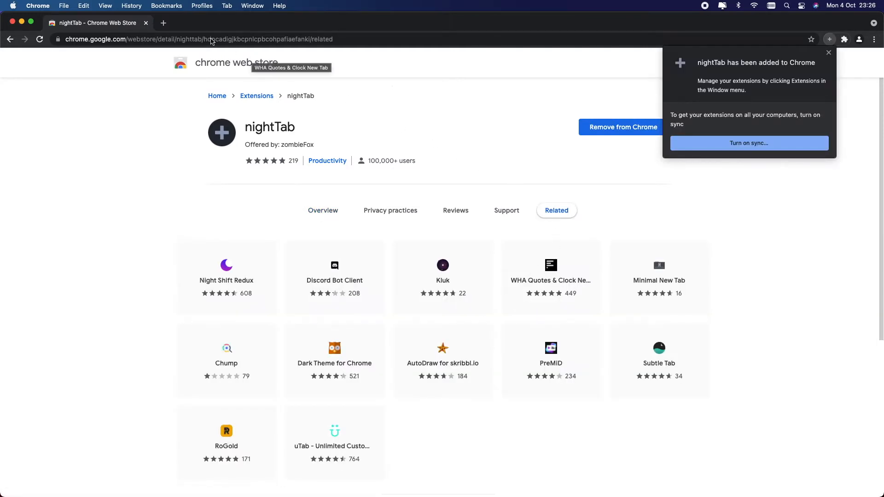
# Open a new tab showing nightTab and switch its accent colour to red.
pyautogui.click(164, 22)
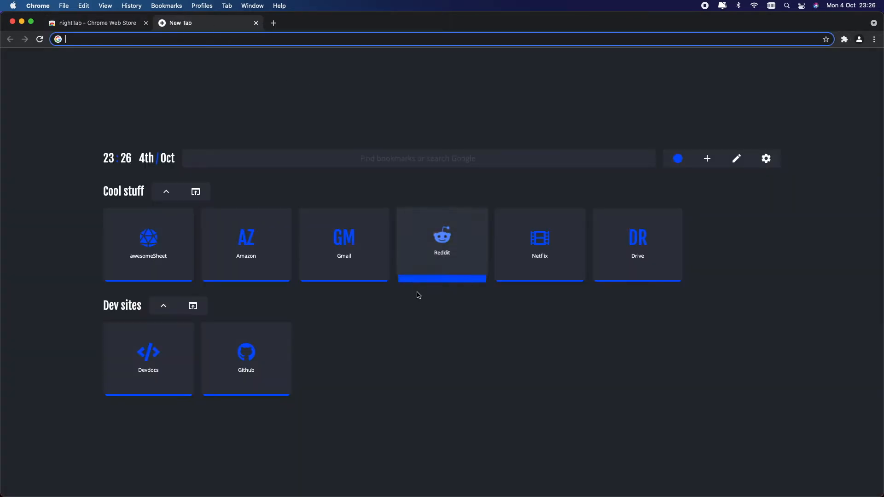
pyautogui.moveTo(147, 244)
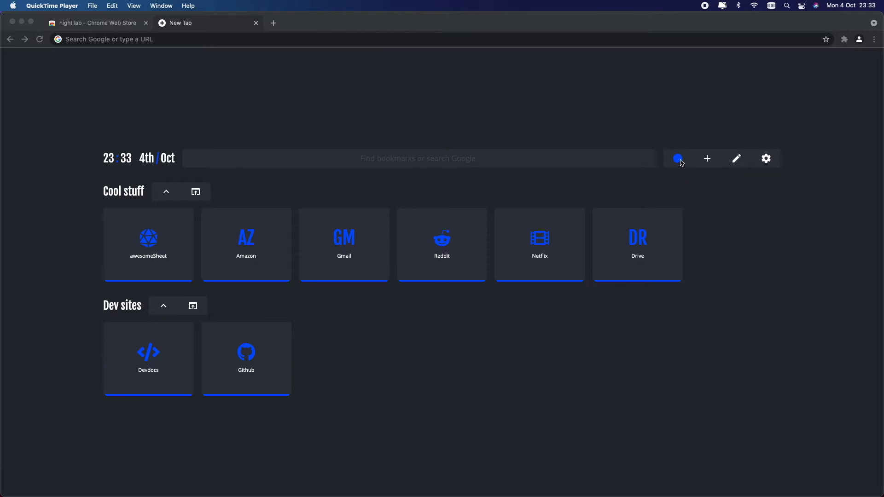
pyautogui.click(678, 158)
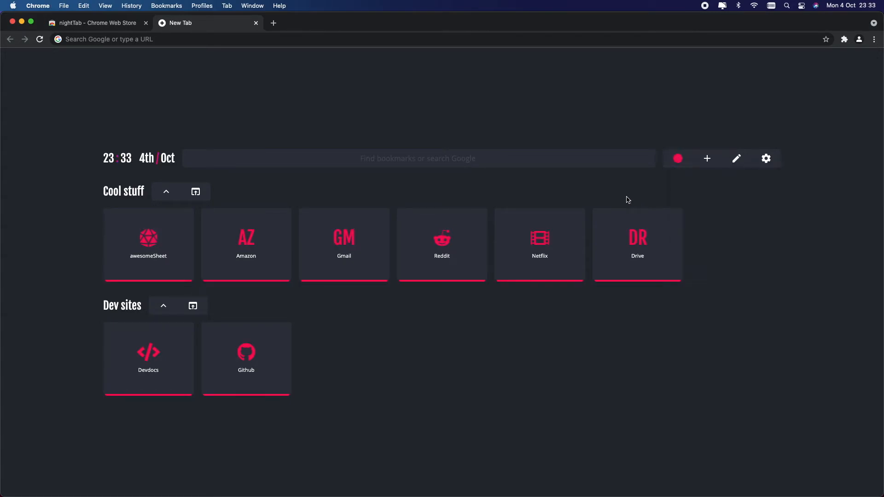
pyautogui.moveTo(683, 193)
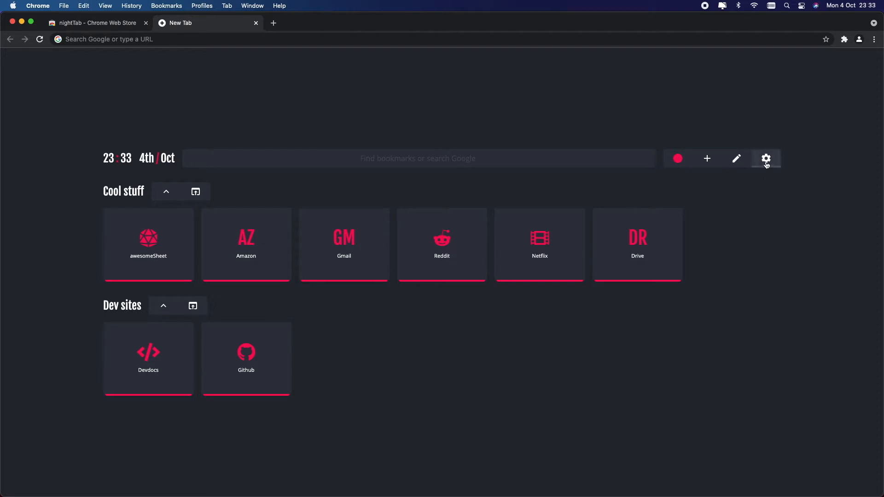
# Apply the Koto preset theme in nightTab settings and close the panel.
pyautogui.click(767, 159)
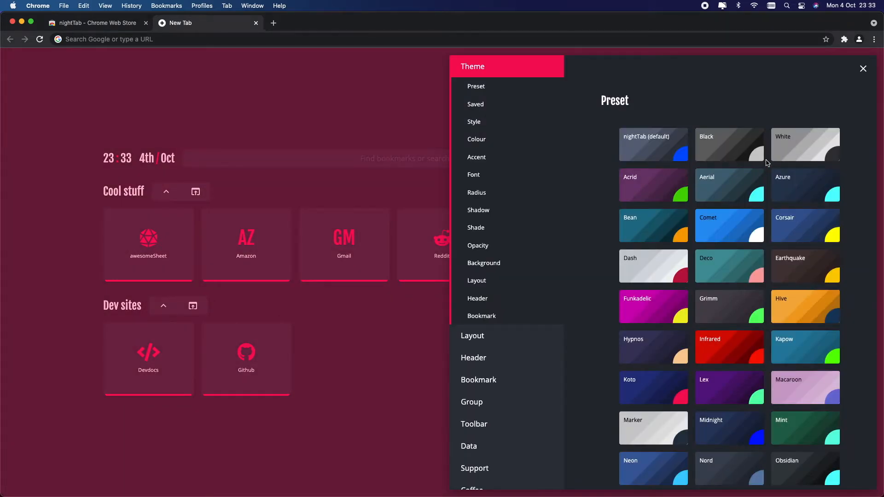
pyautogui.moveTo(730, 185)
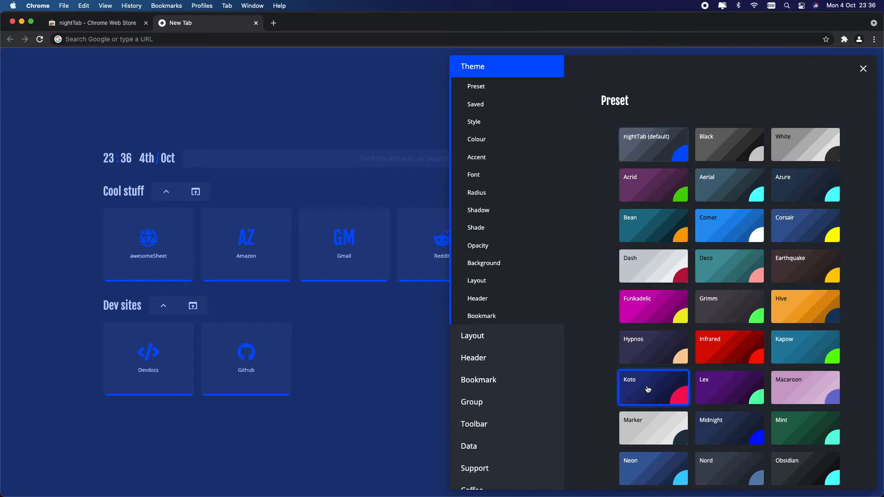
pyautogui.click(653, 388)
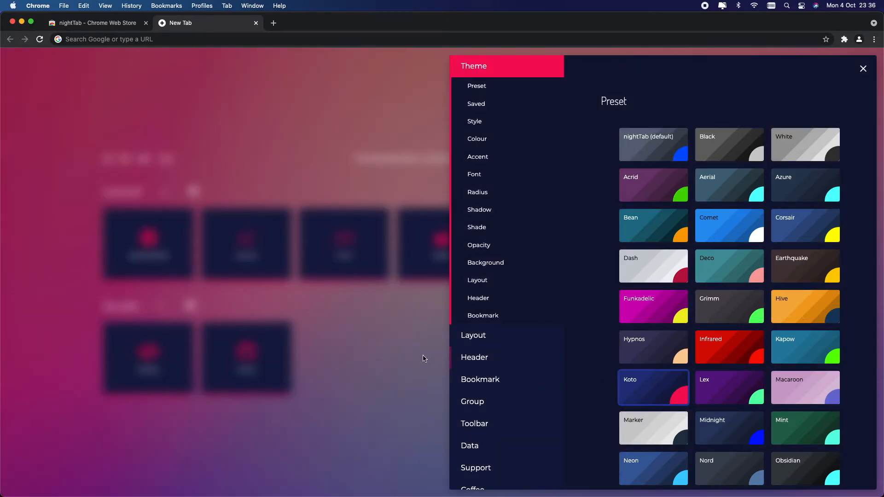
pyautogui.click(862, 68)
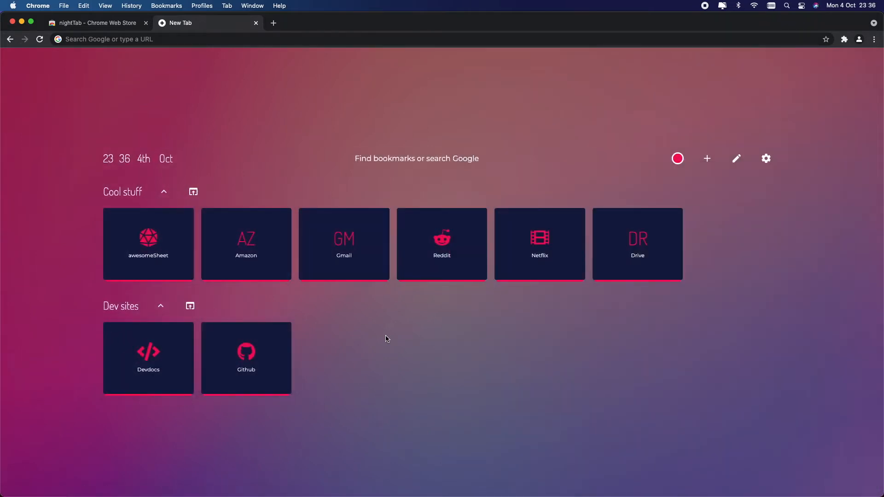
pyautogui.moveTo(540, 250)
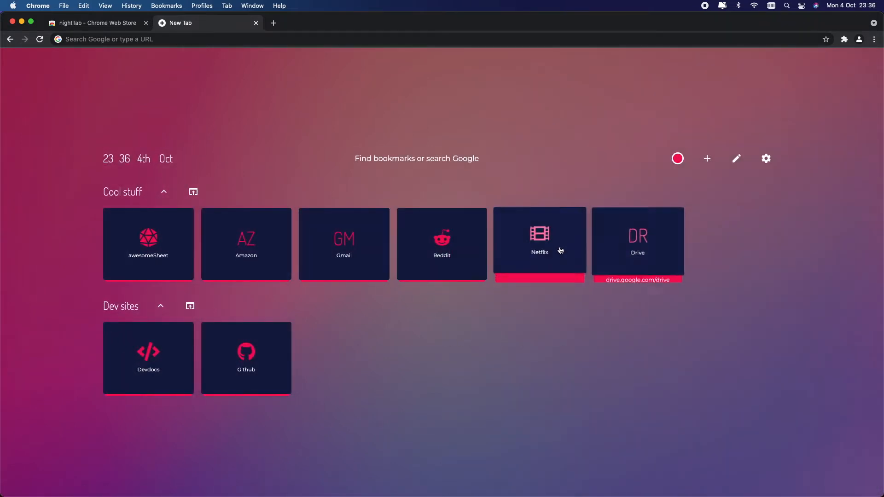
pyautogui.moveTo(258, 309)
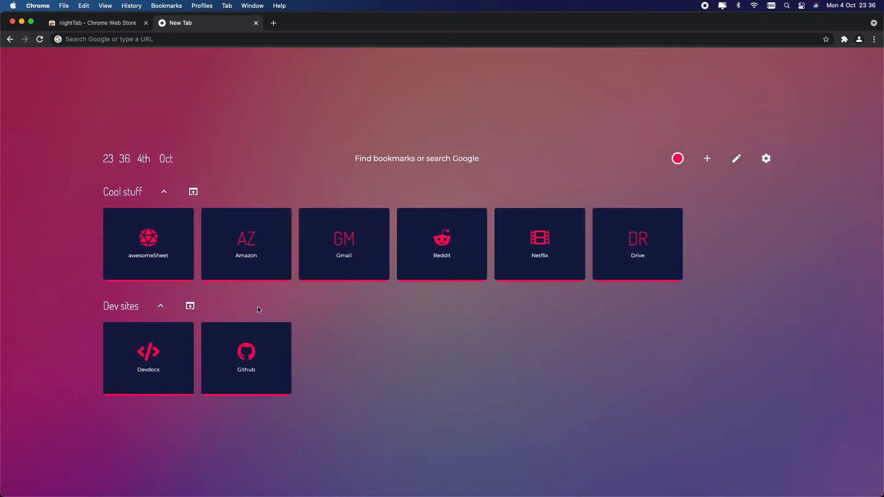
pyautogui.moveTo(334, 320)
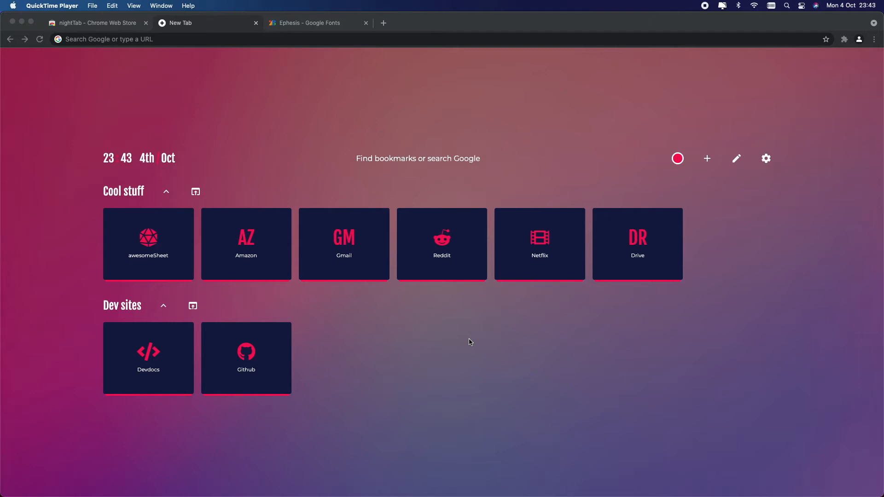
pyautogui.moveTo(721, 282)
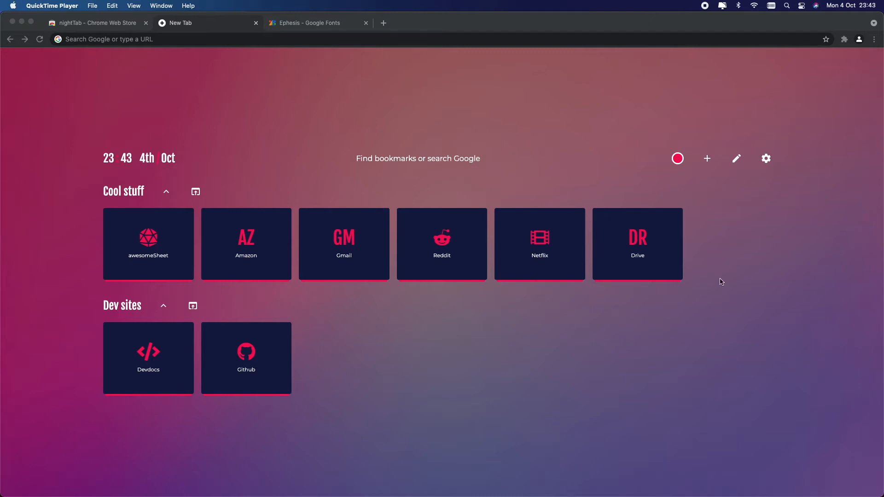
# Follow nightTab's theme font link to Google Fonts and select the Ephesis font name.
pyautogui.click(766, 158)
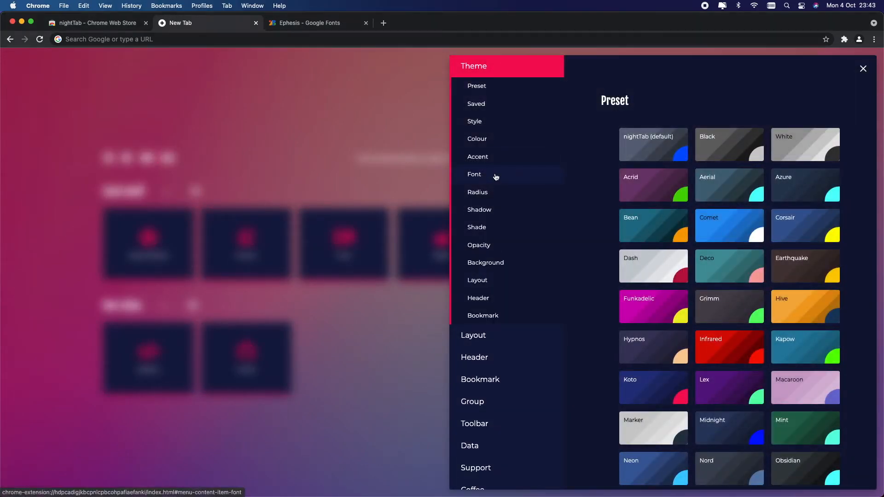
pyautogui.click(474, 174)
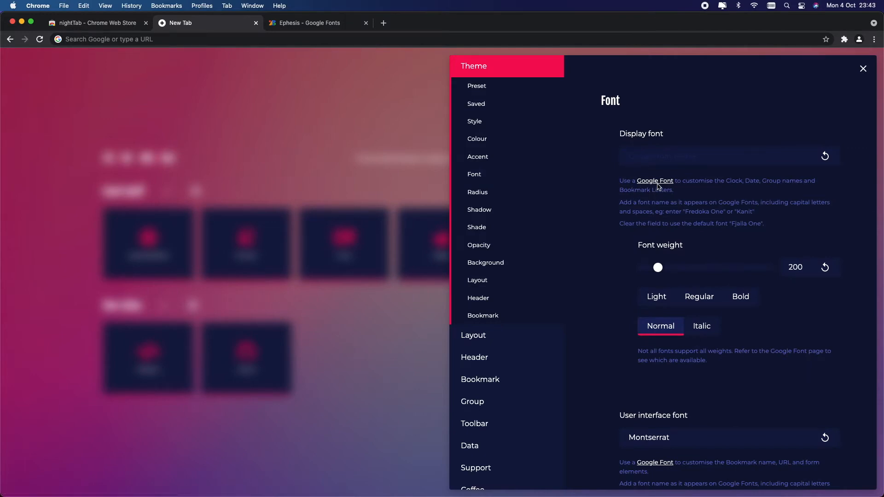
pyautogui.click(655, 181)
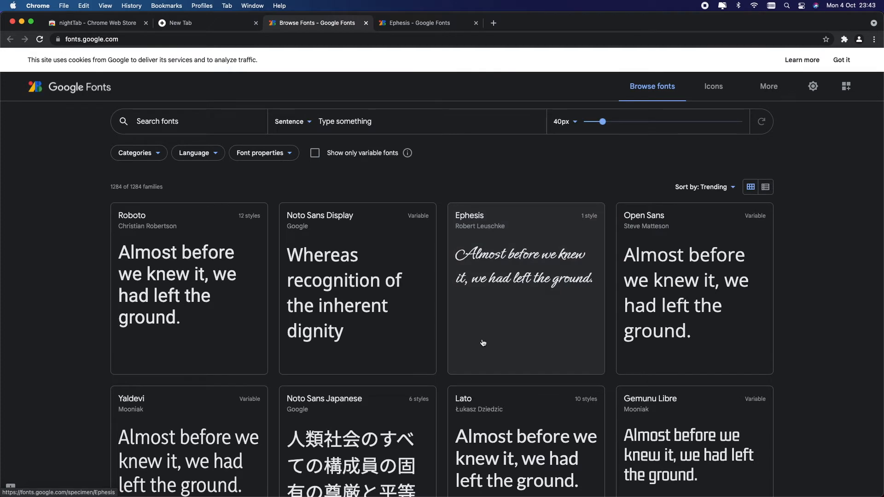
pyautogui.scroll(-3)
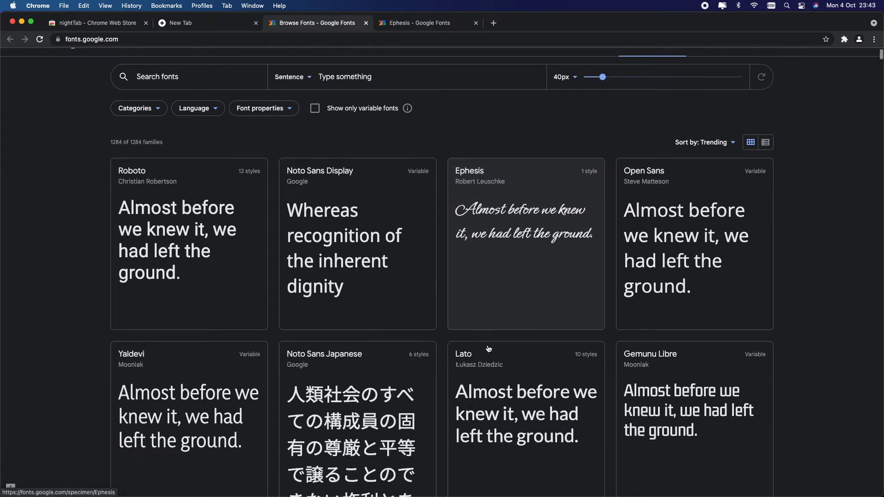
pyautogui.scroll(-3)
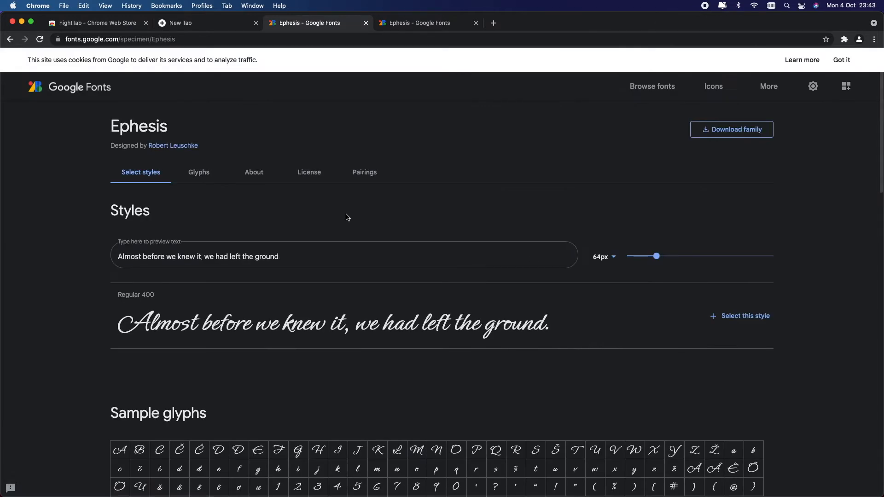
pyautogui.doubleClick(139, 125)
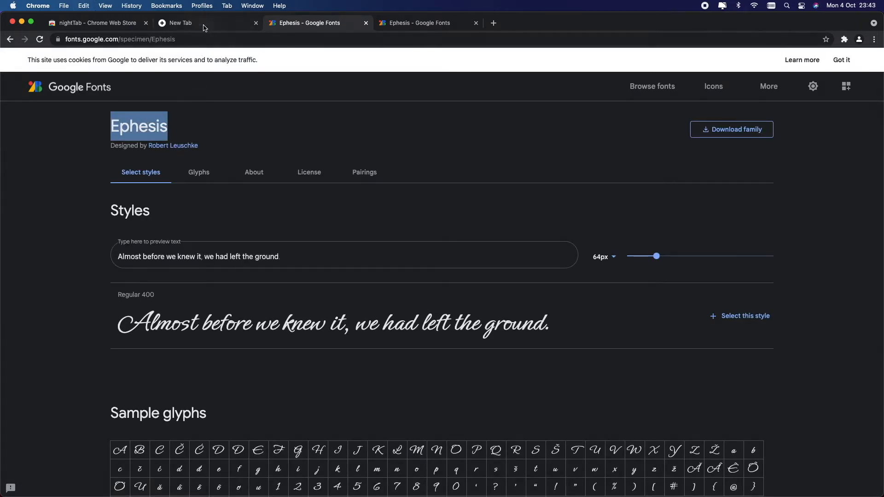
# Enter Ephesis as nightTab's display font and close settings.
pyautogui.click(183, 22)
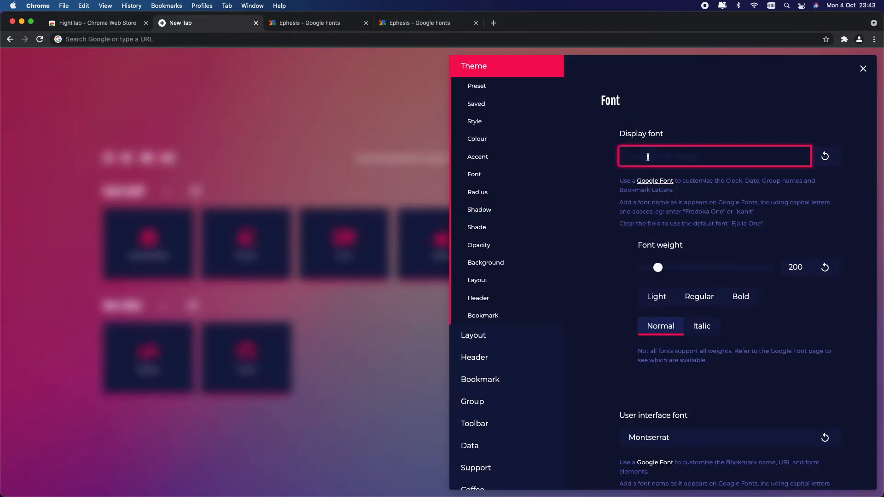
pyautogui.write('Ephesis')
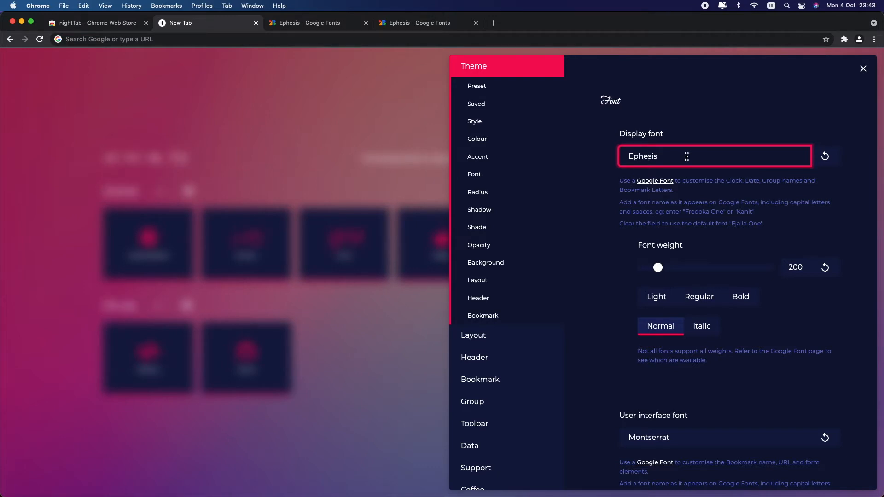
pyautogui.click(862, 68)
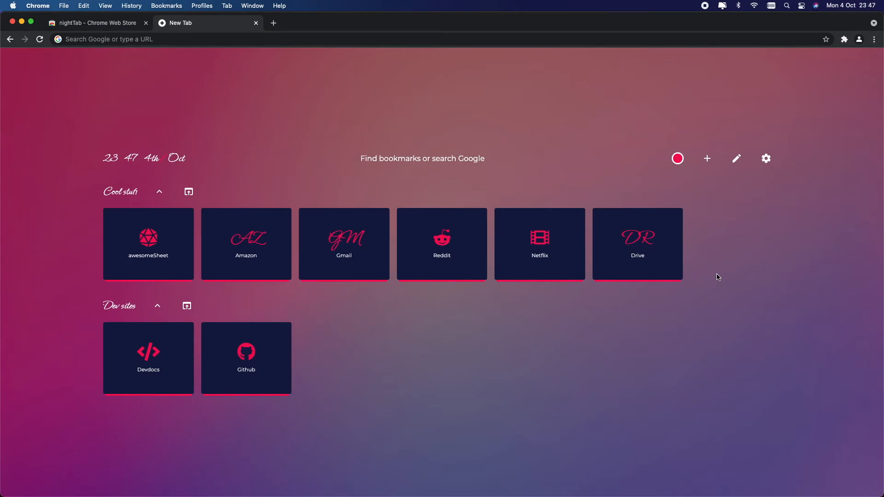
pyautogui.moveTo(766, 158)
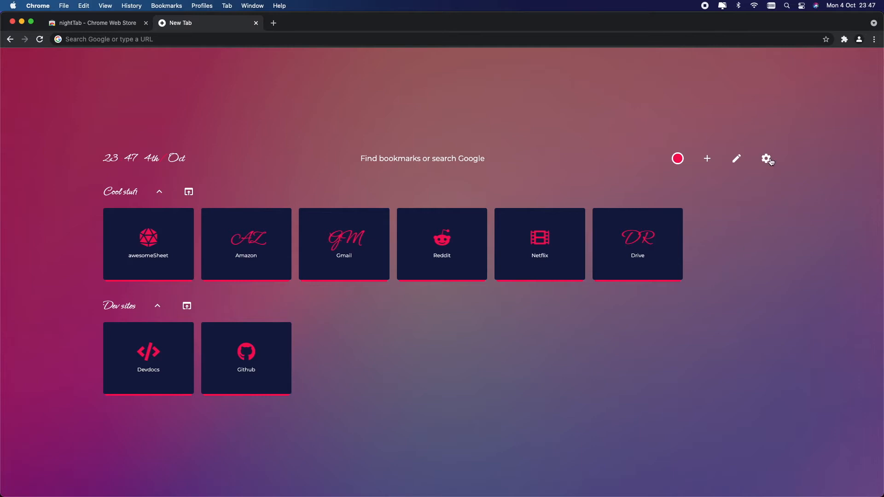
pyautogui.click(769, 159)
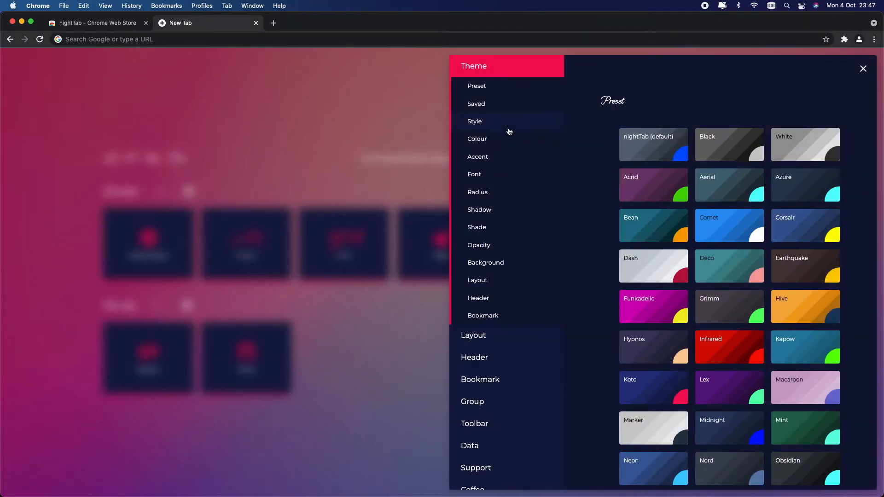
pyautogui.click(475, 121)
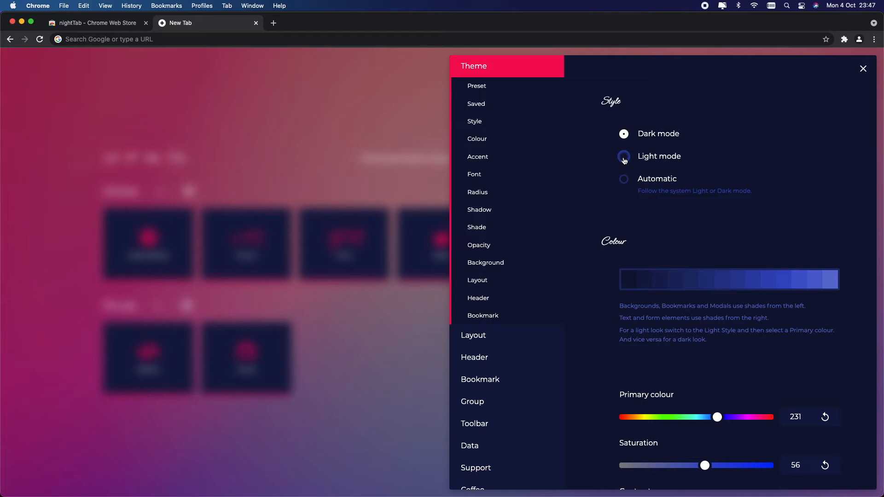
pyautogui.click(624, 156)
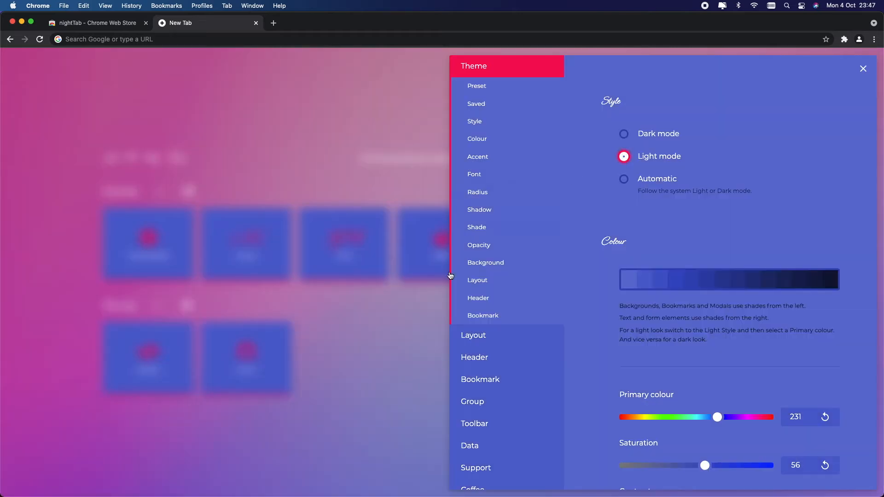
pyautogui.click(862, 69)
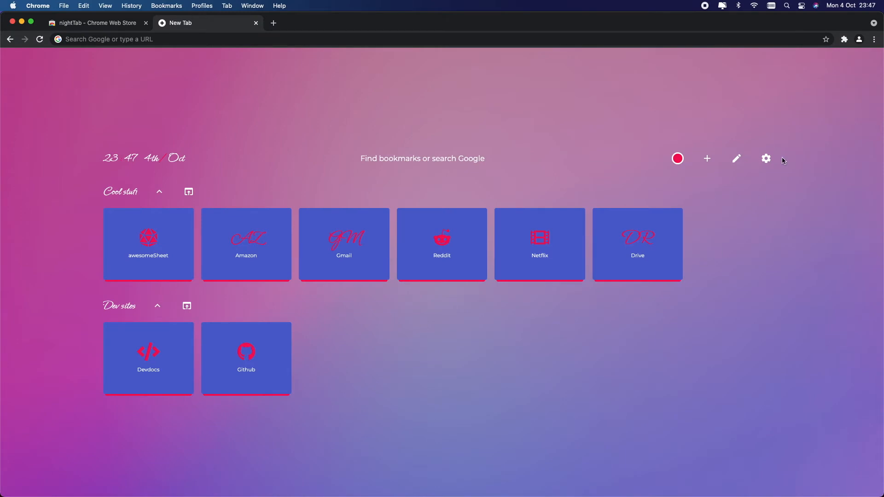
pyautogui.click(766, 158)
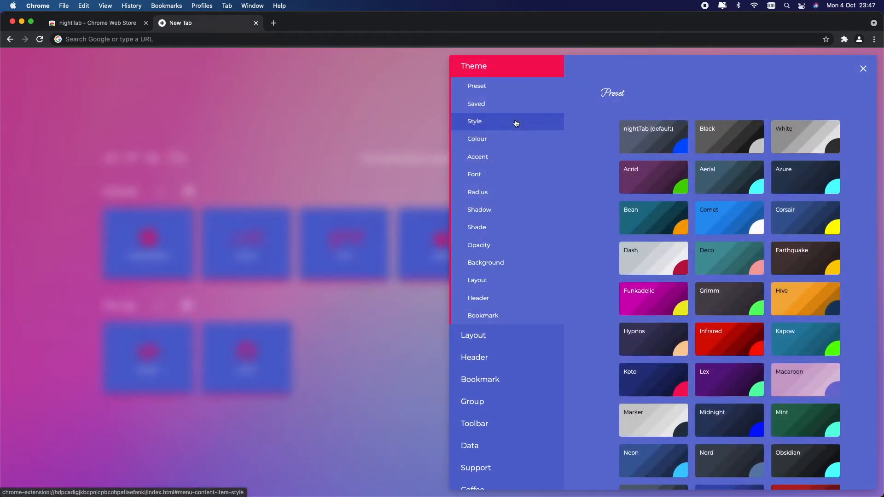
pyautogui.click(475, 121)
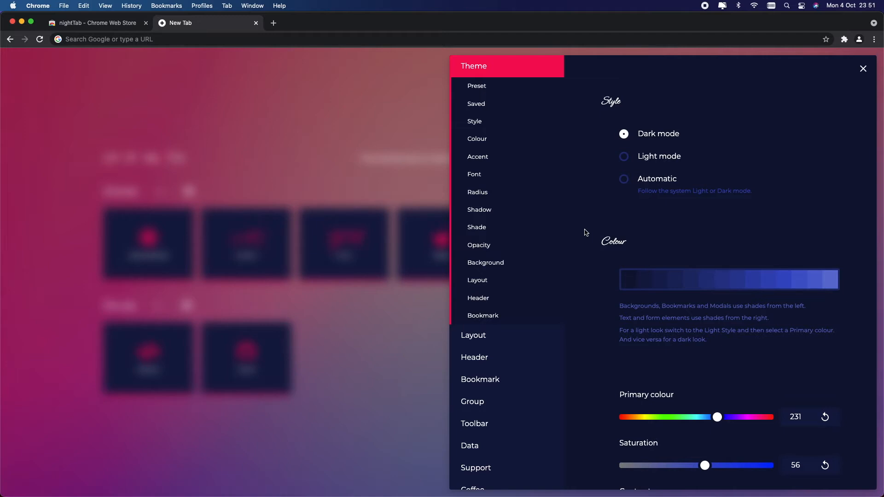
# Raise the corner radius to 456, check the rounded tiles, and reopen settings.
pyautogui.click(477, 192)
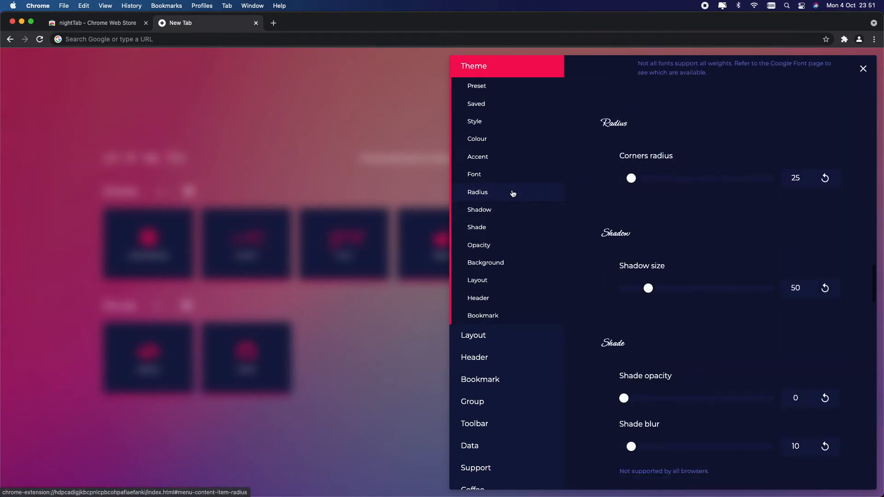
pyautogui.scroll(3)
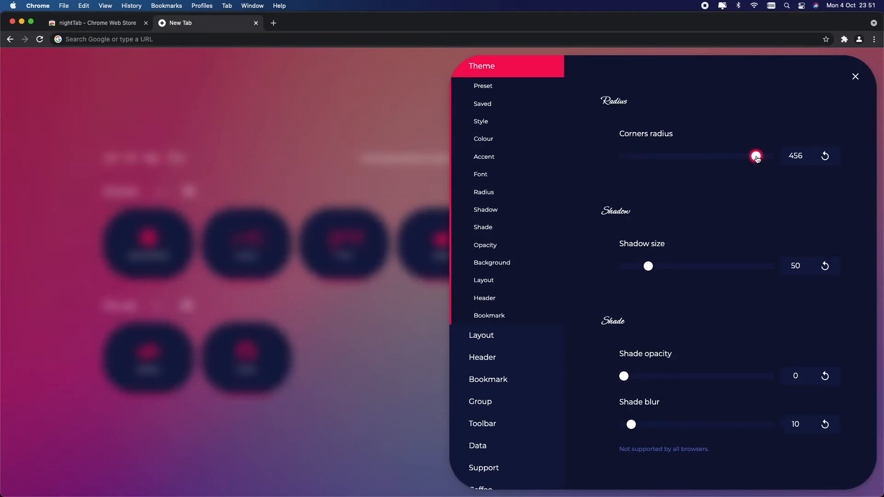
pyautogui.moveTo(404, 317)
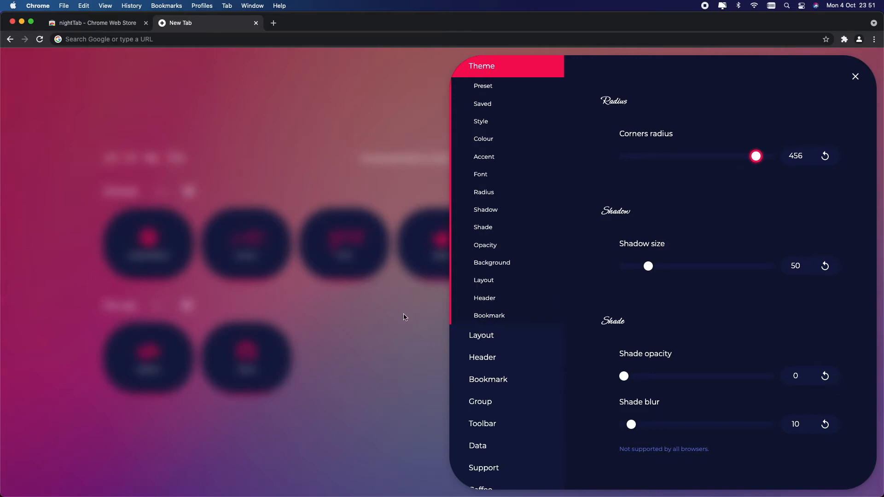
pyautogui.click(855, 76)
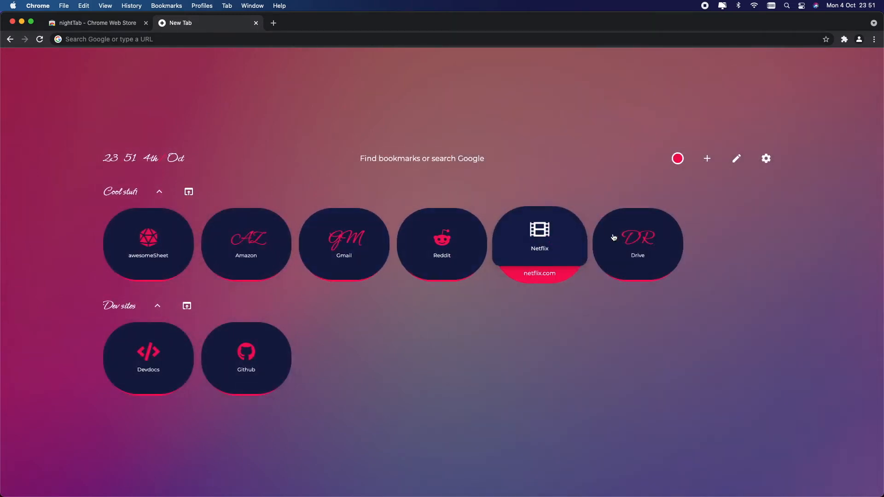
pyautogui.click(766, 158)
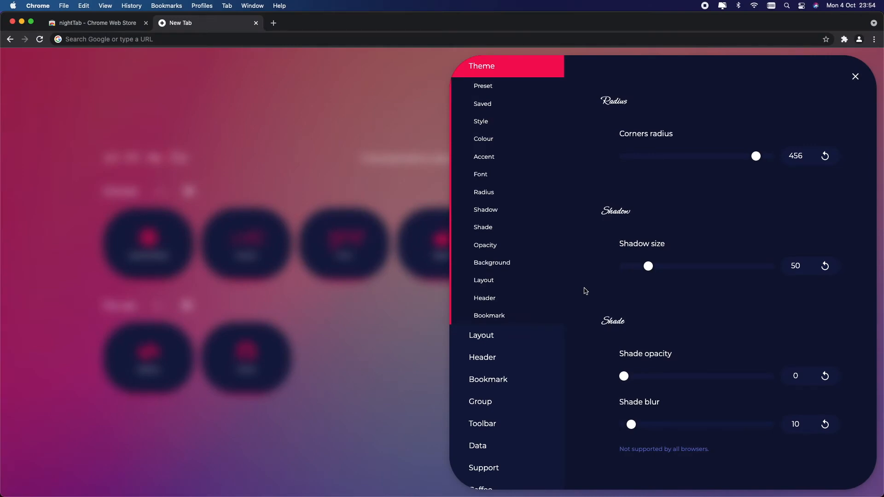
pyautogui.moveTo(583, 305)
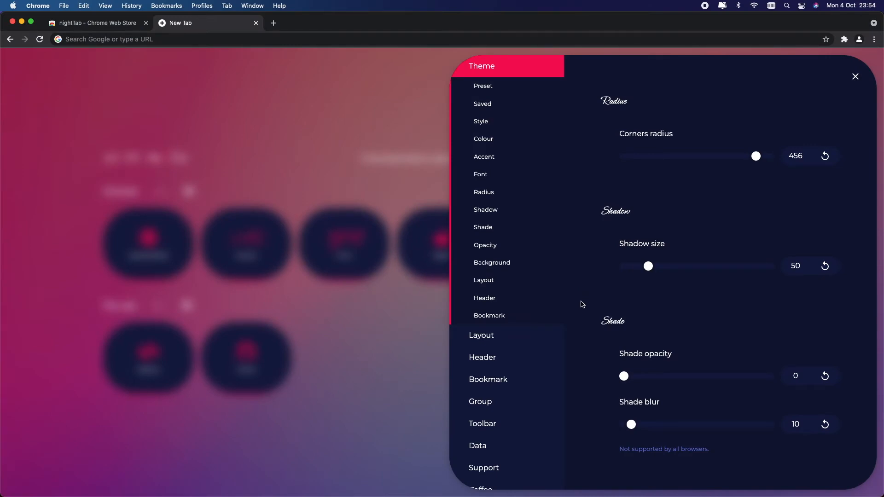
# Export a backup of bookmarks and settings from the Data section, then close settings.
pyautogui.click(478, 445)
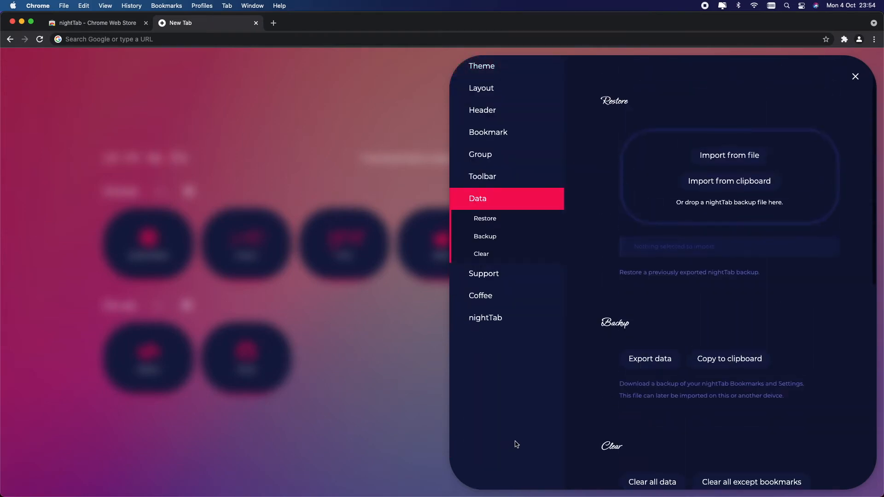
pyautogui.moveTo(592, 417)
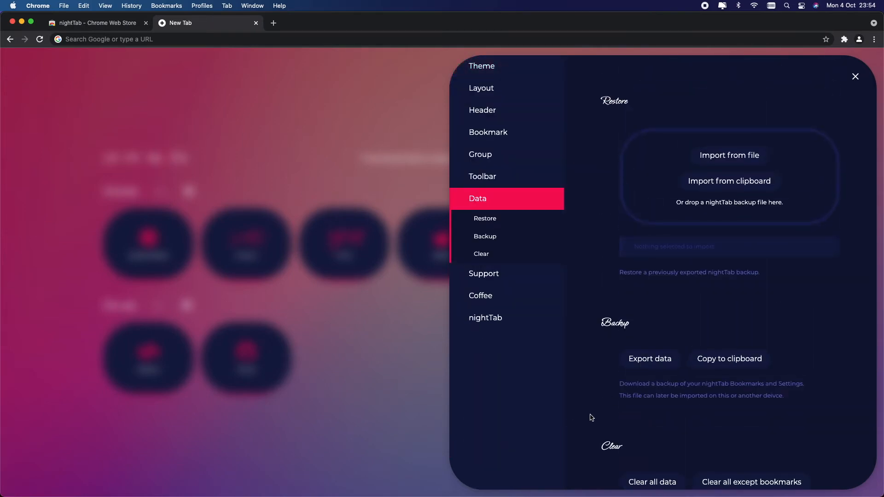
pyautogui.moveTo(650, 361)
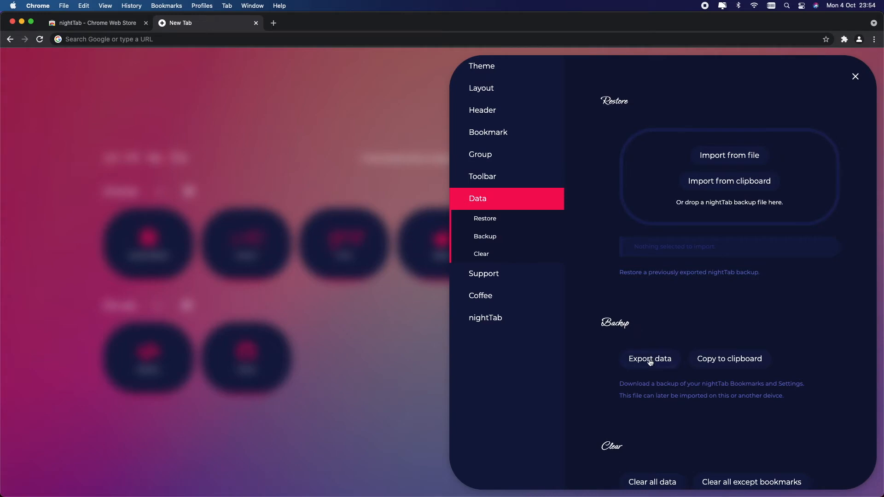
pyautogui.click(650, 359)
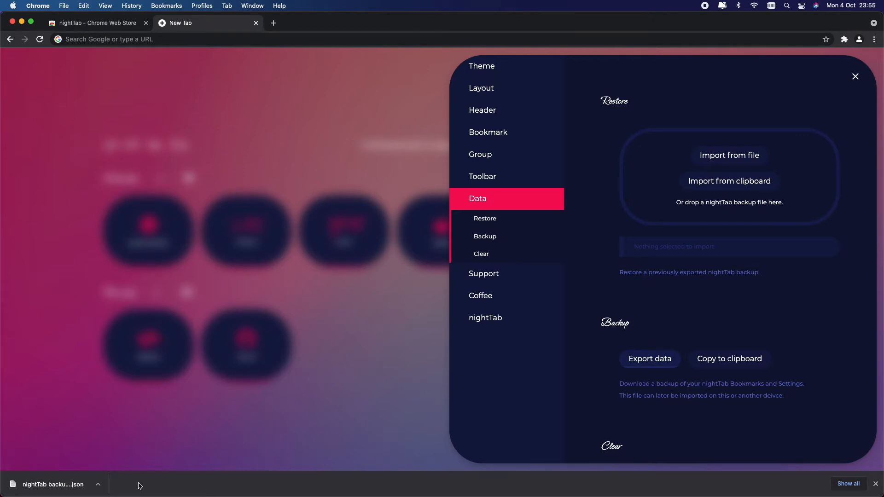
pyautogui.click(854, 76)
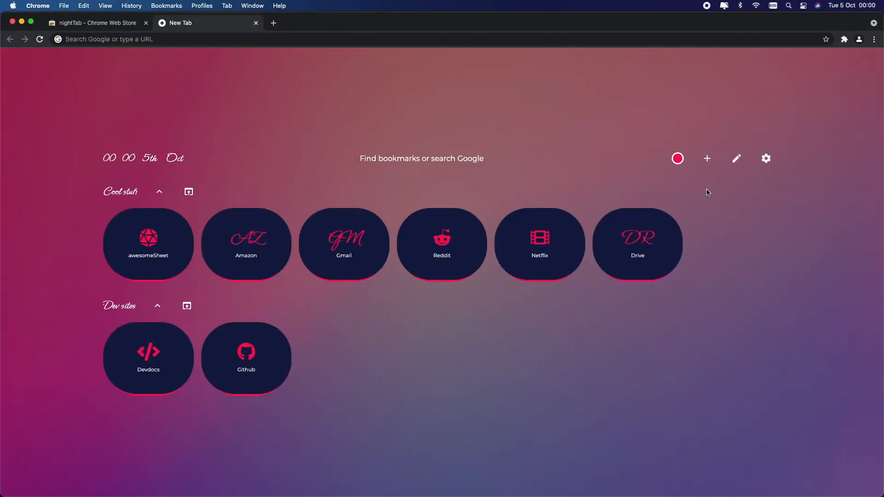
# Start a new bookmark and give it the YouTube icon.
pyautogui.click(706, 158)
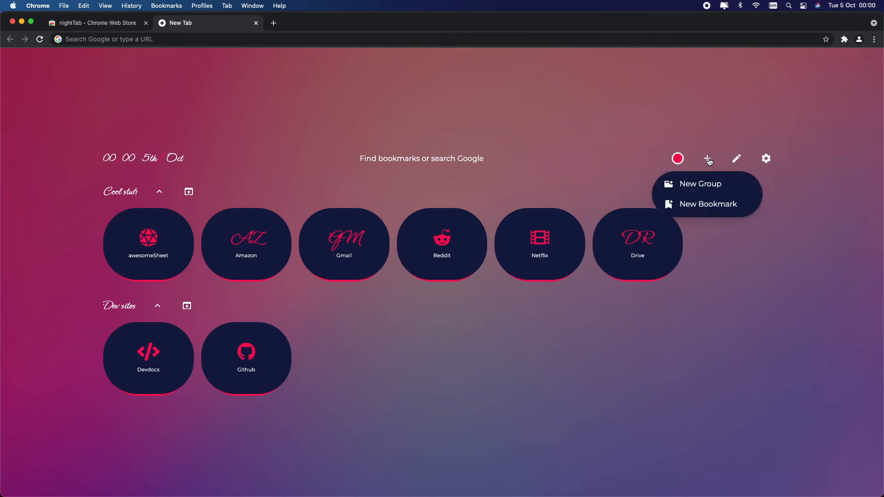
pyautogui.moveTo(703, 207)
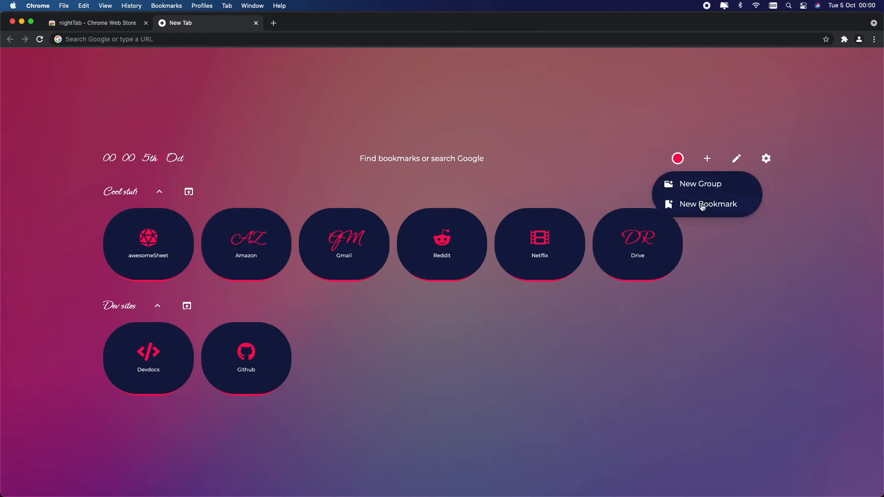
pyautogui.click(707, 203)
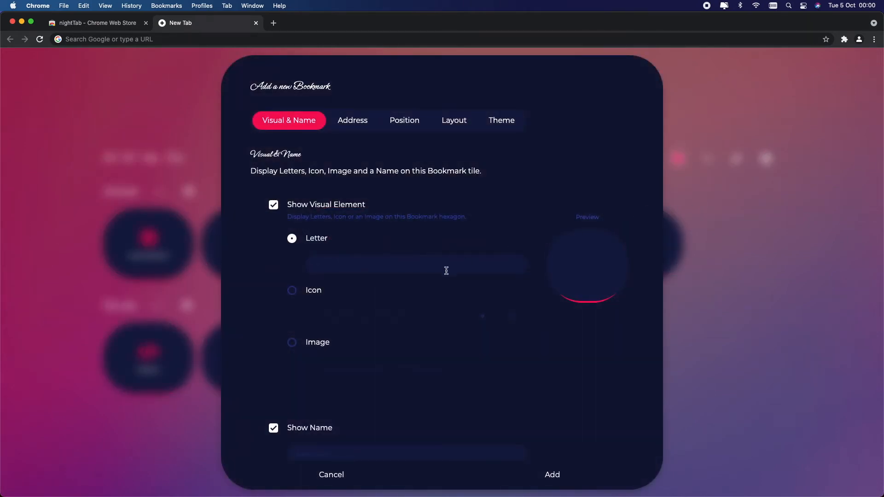
pyautogui.click(292, 291)
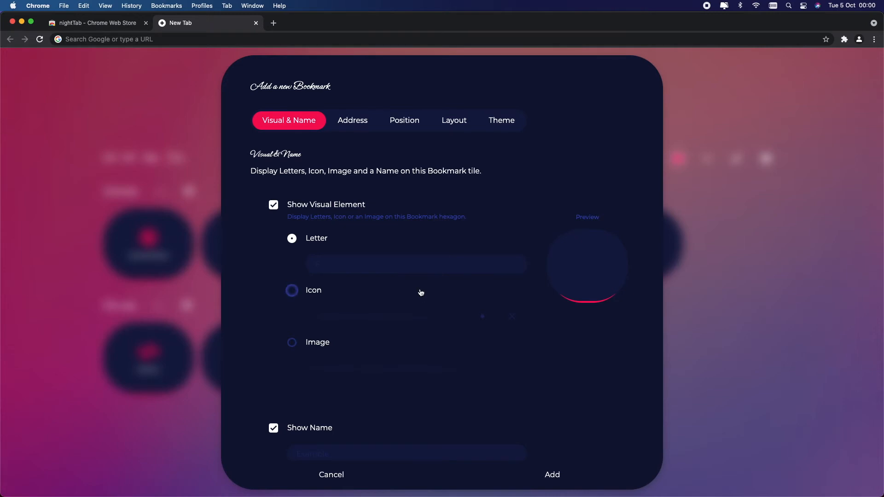
pyautogui.click(292, 291)
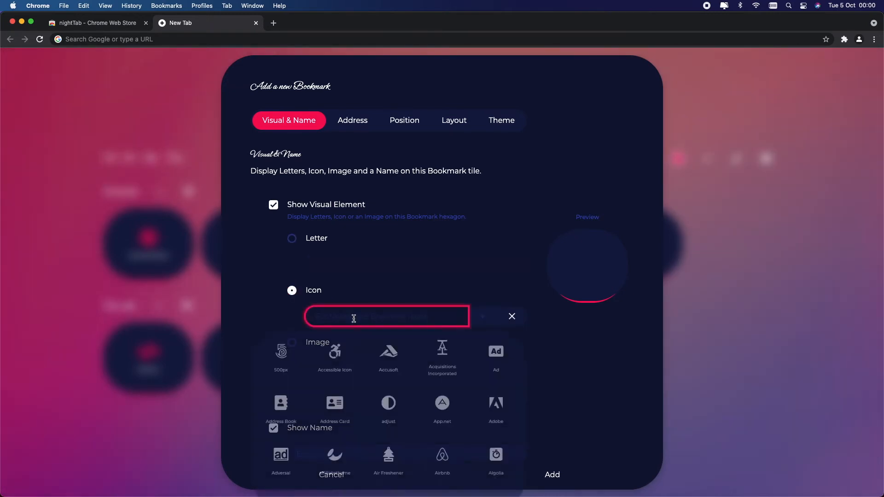
pyautogui.write('YouTube')
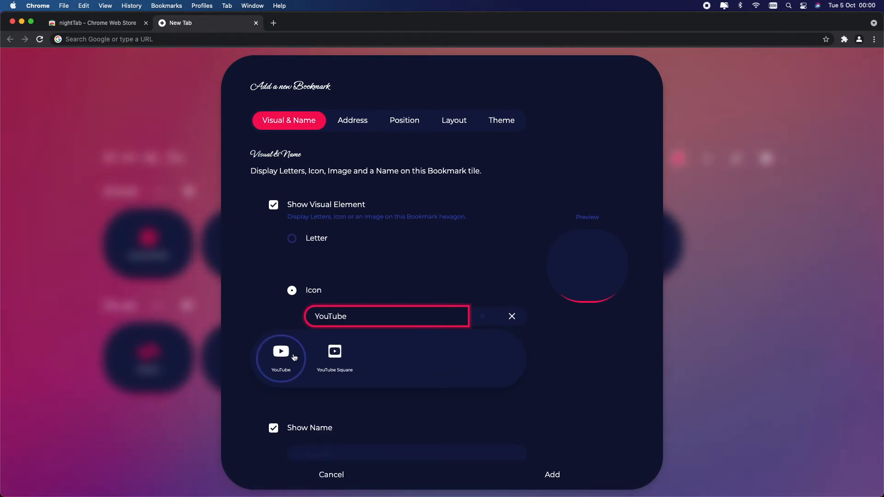
pyautogui.click(281, 352)
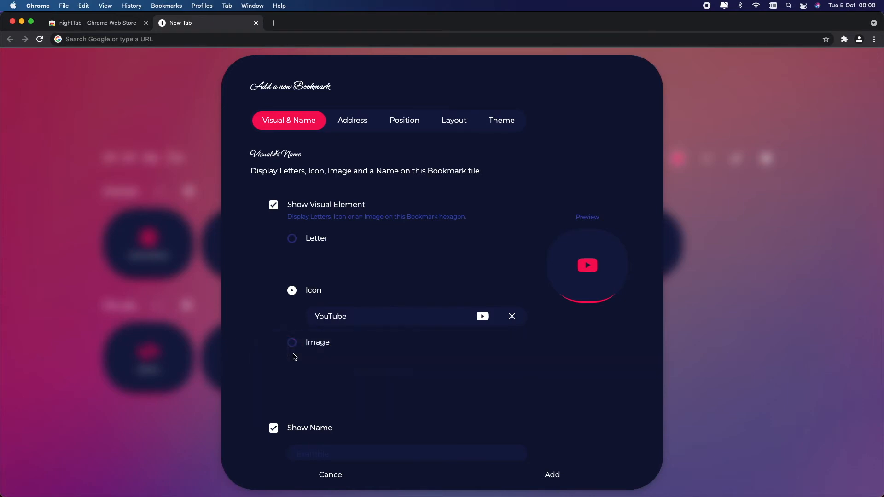
# Set the new bookmark's displayed name to YouTube.
pyautogui.scroll(-3)
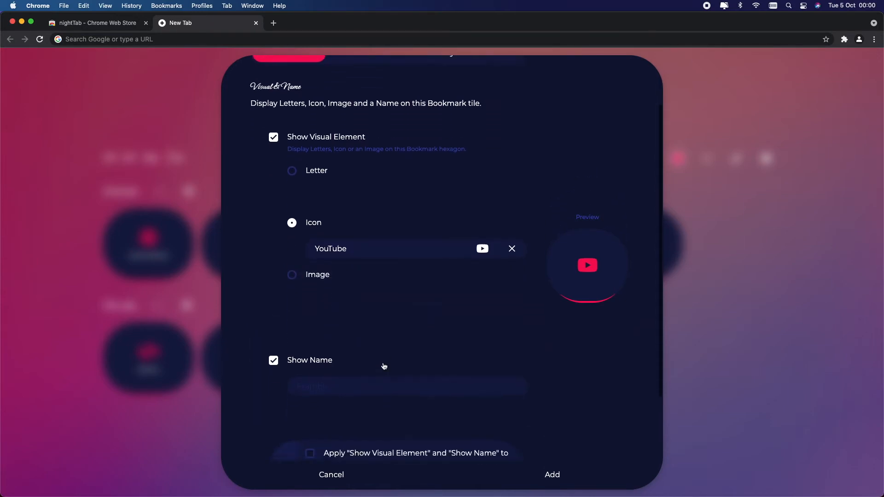
pyautogui.click(407, 368)
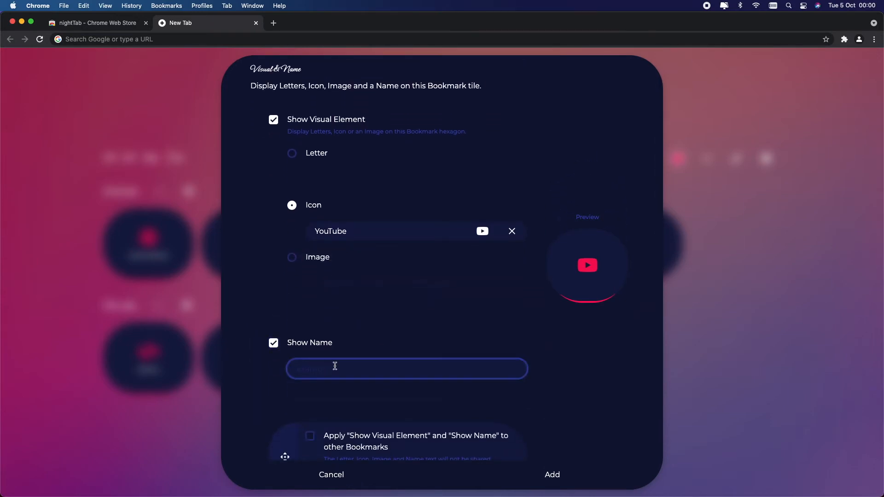
pyautogui.write('YouTube')
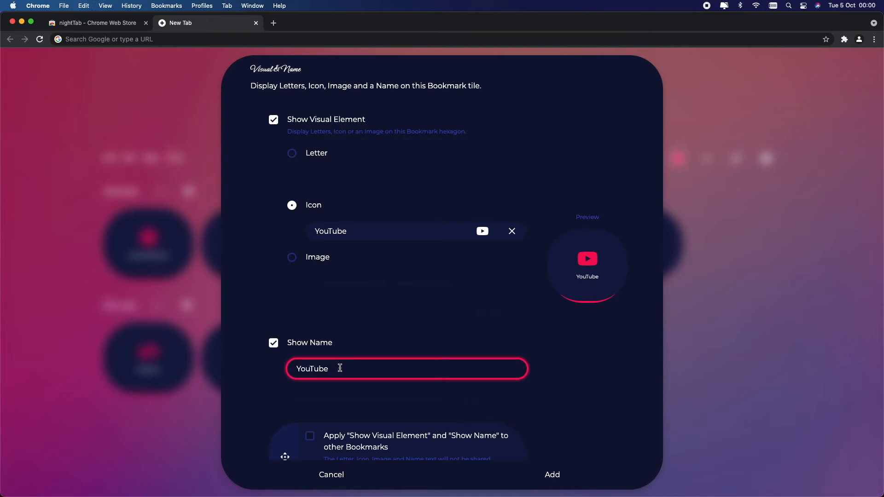
pyautogui.moveTo(358, 369)
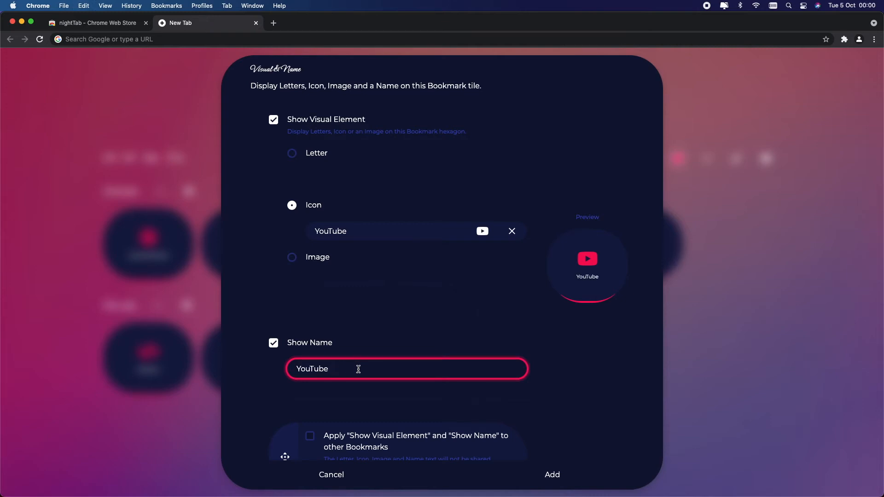
pyautogui.scroll(3)
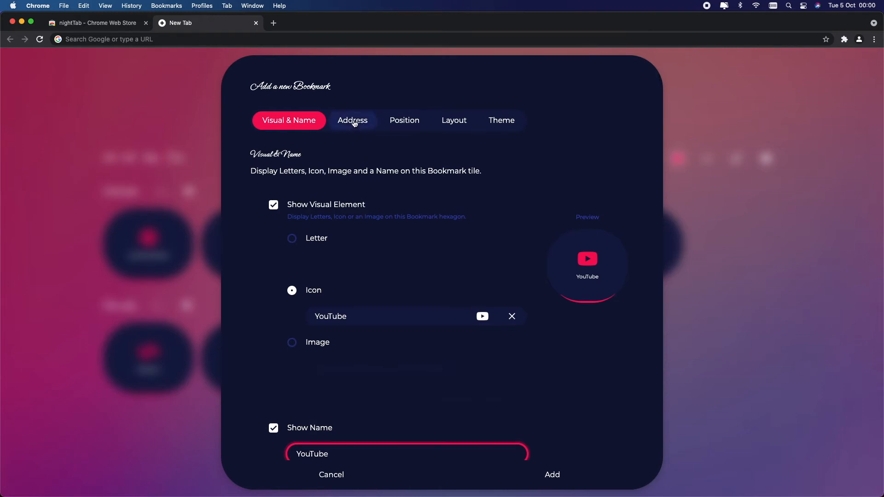
pyautogui.click(352, 121)
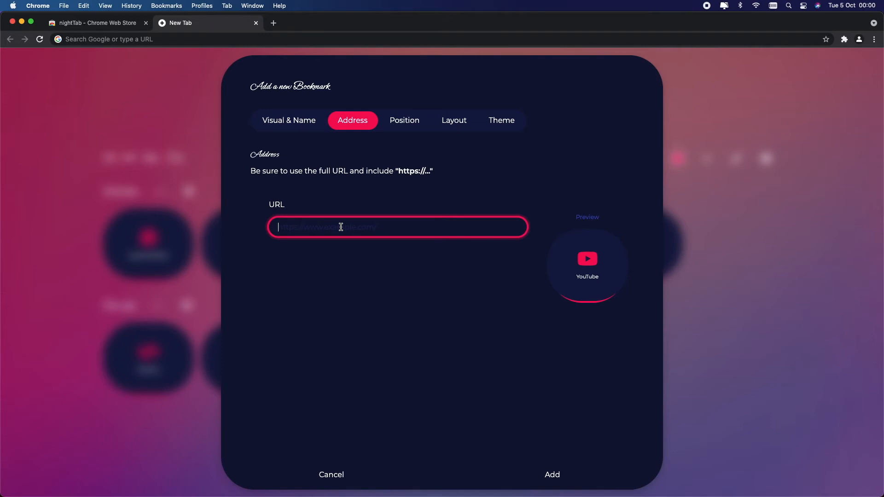
pyautogui.write('ht')
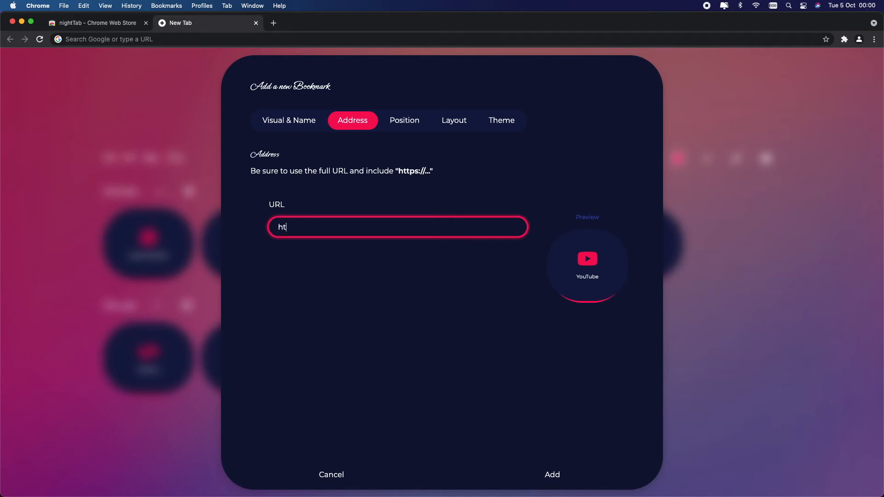
pyautogui.write('tps:')
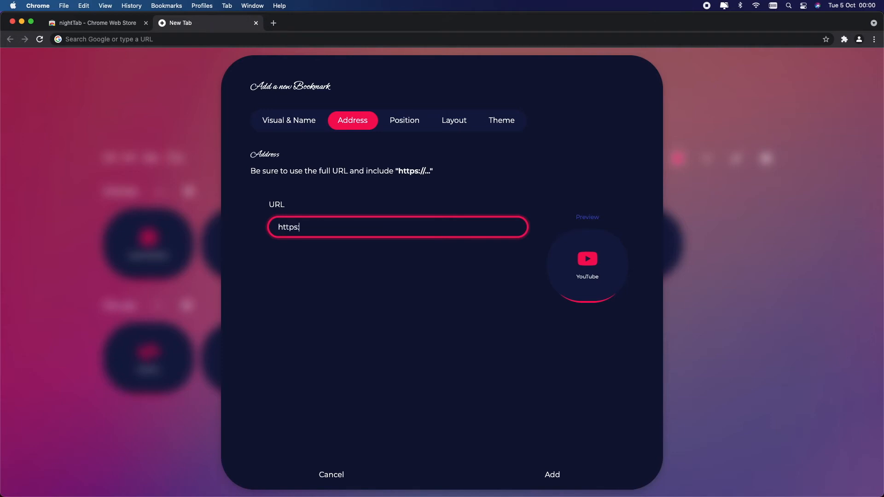
pyautogui.write('//yp')
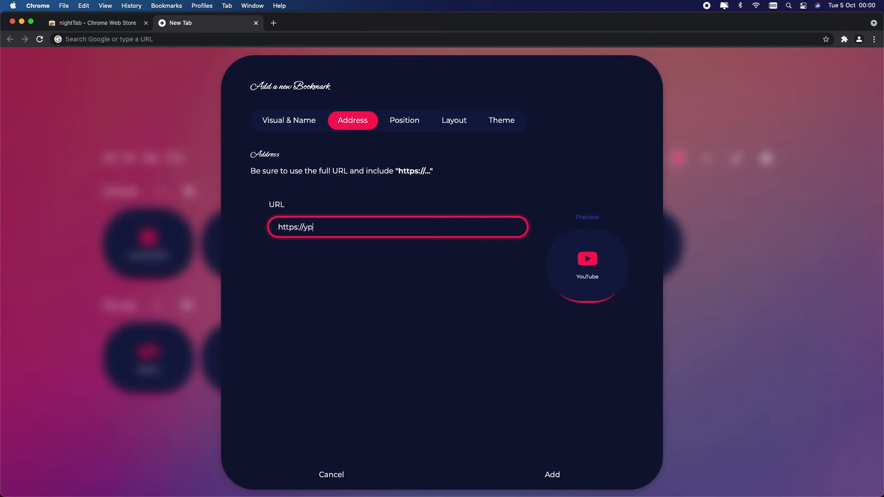
pyautogui.write('outube.')
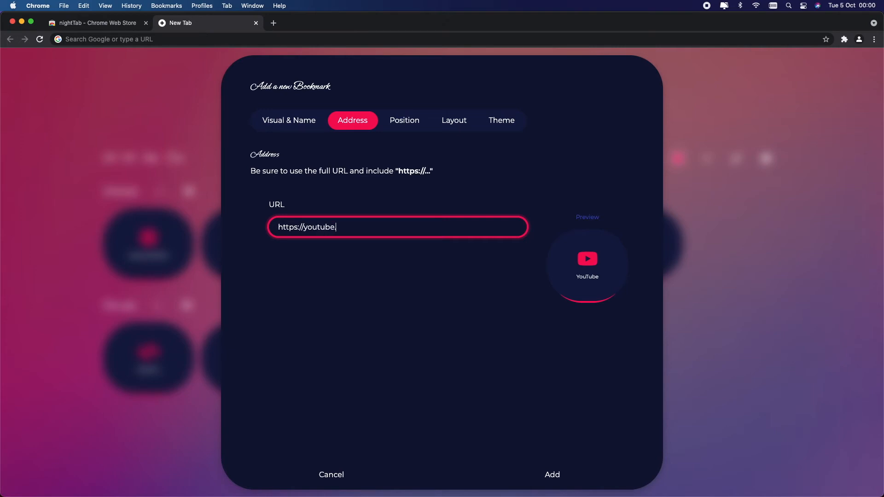
pyautogui.write('com')
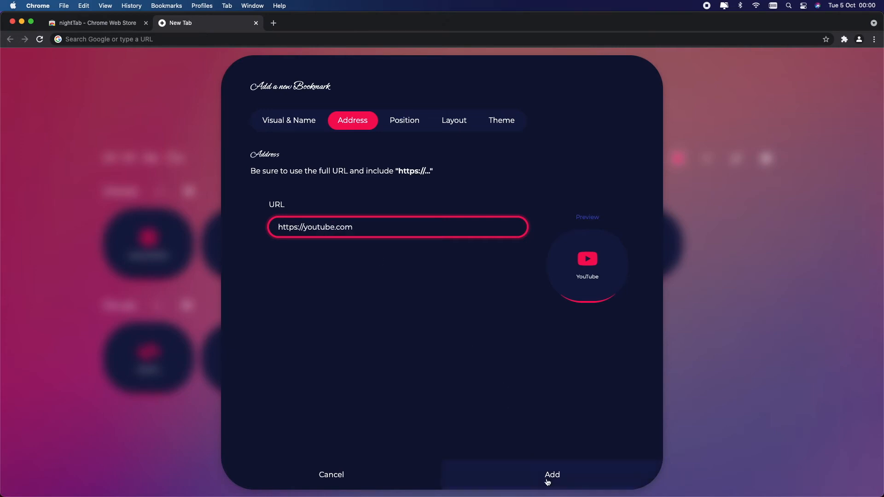
pyautogui.click(550, 474)
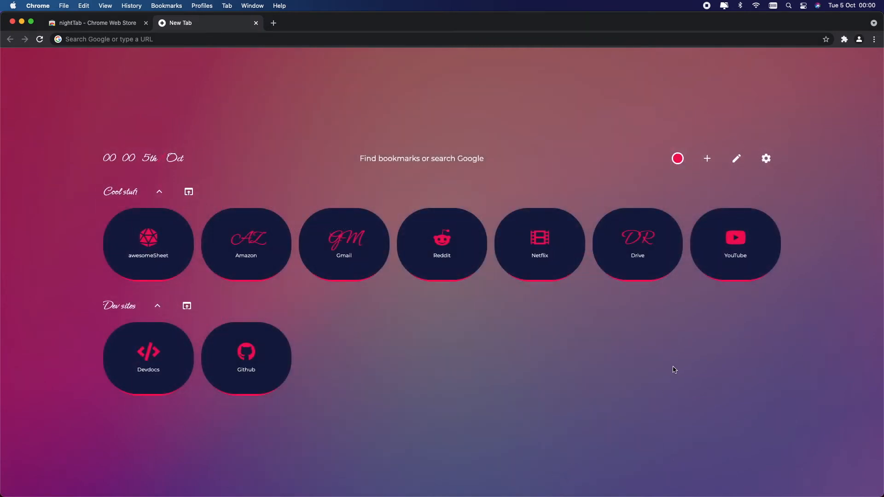
# Turn on edit mode and delete the Netflix bookmark from Cool stuff.
pyautogui.click(735, 244)
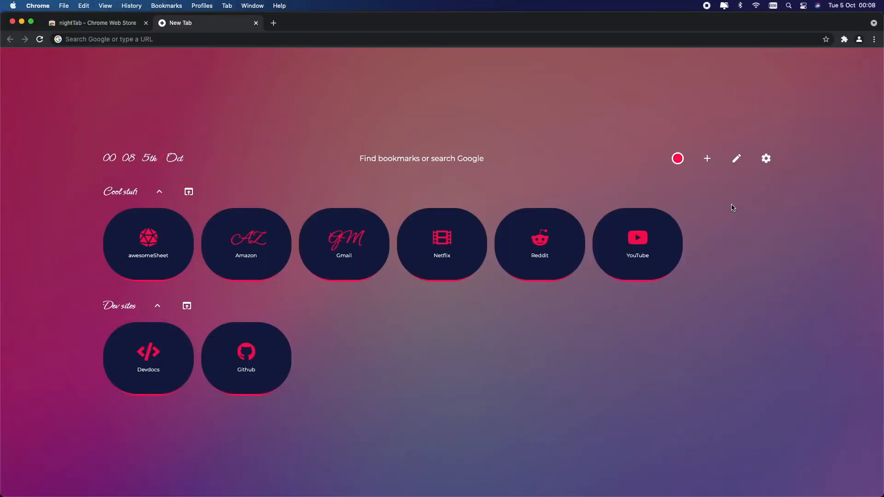
pyautogui.click(737, 158)
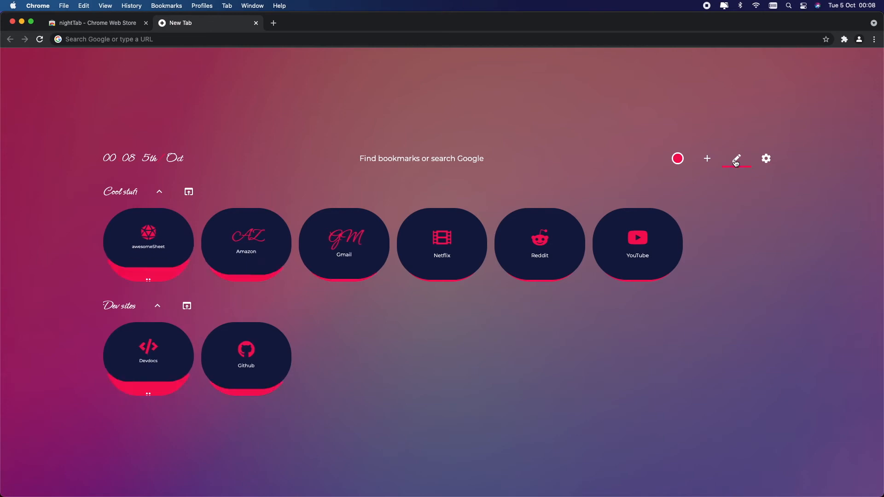
pyautogui.click(737, 159)
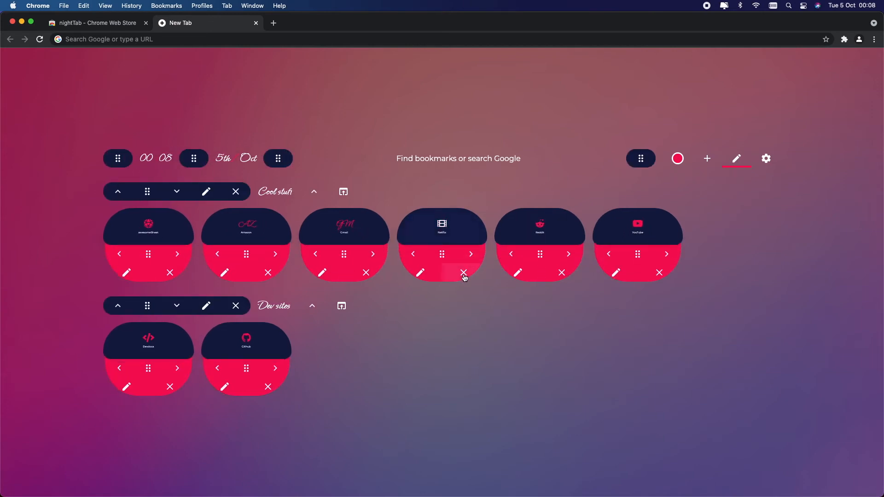
pyautogui.click(463, 273)
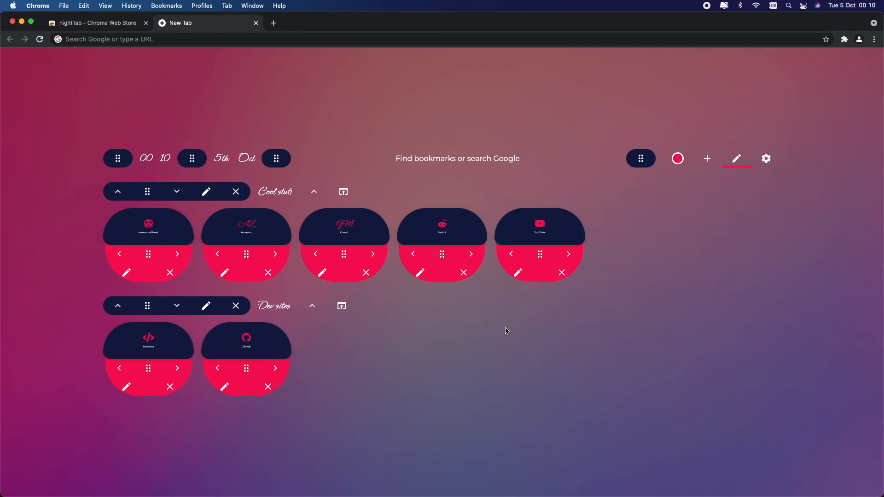
pyautogui.moveTo(517, 273)
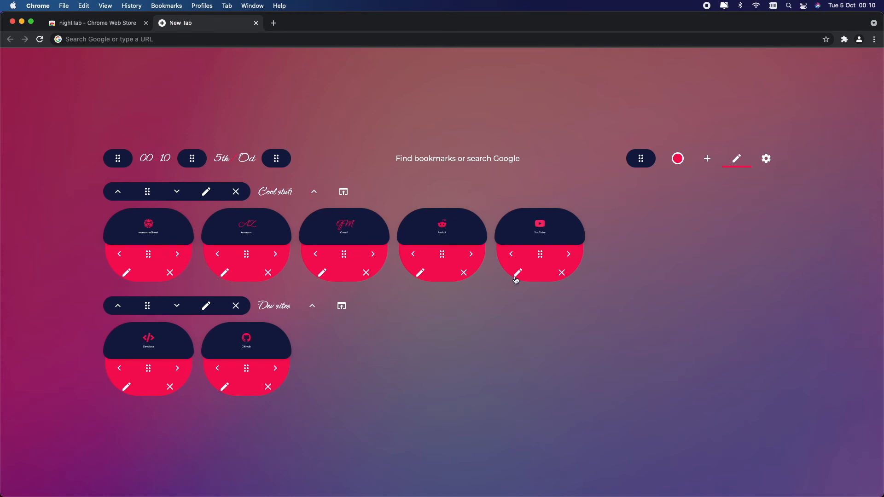
pyautogui.moveTo(517, 273)
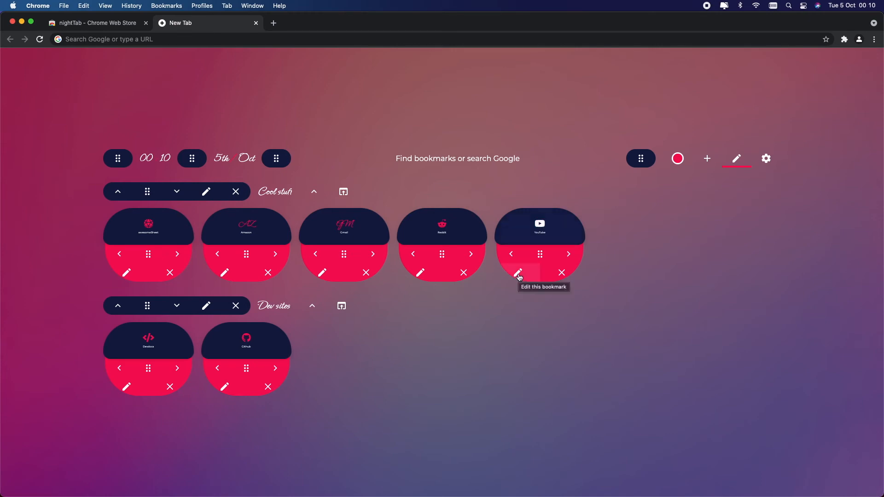
# Increase the YouTube bookmark's visual size and name size, save, and exit editing mode.
pyautogui.click(517, 273)
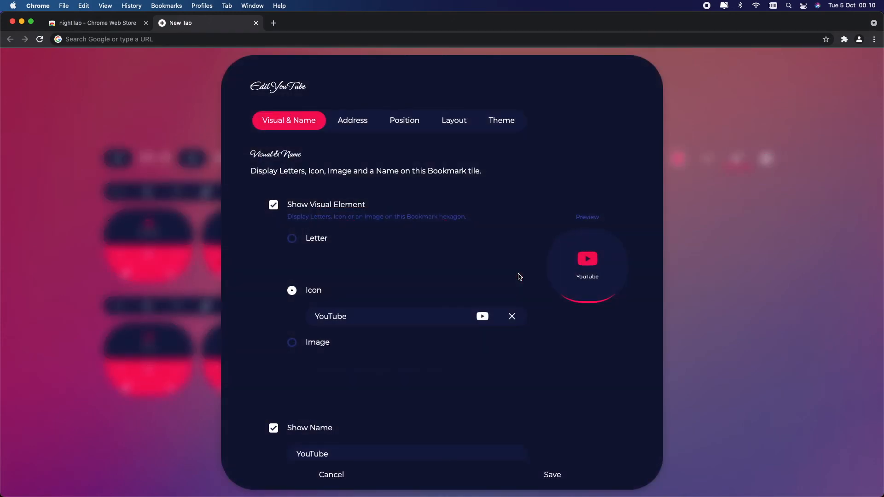
pyautogui.click(454, 120)
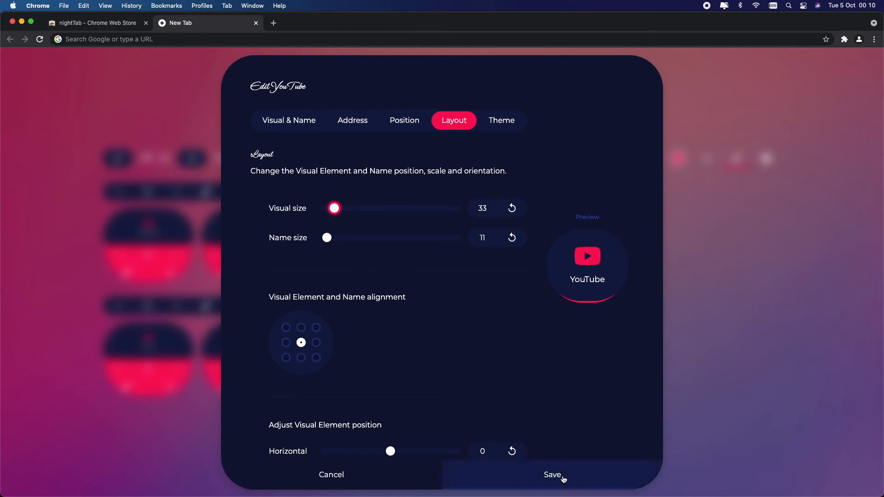
pyautogui.click(552, 474)
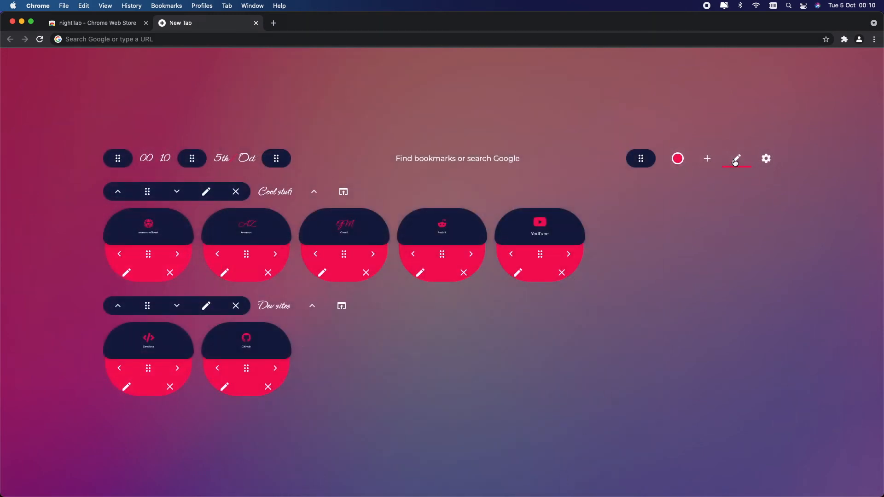
pyautogui.click(737, 159)
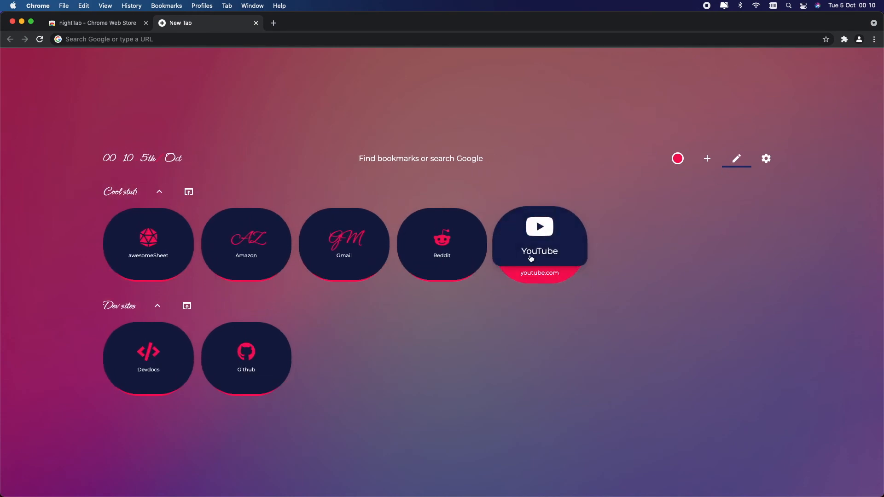
pyautogui.moveTo(516, 311)
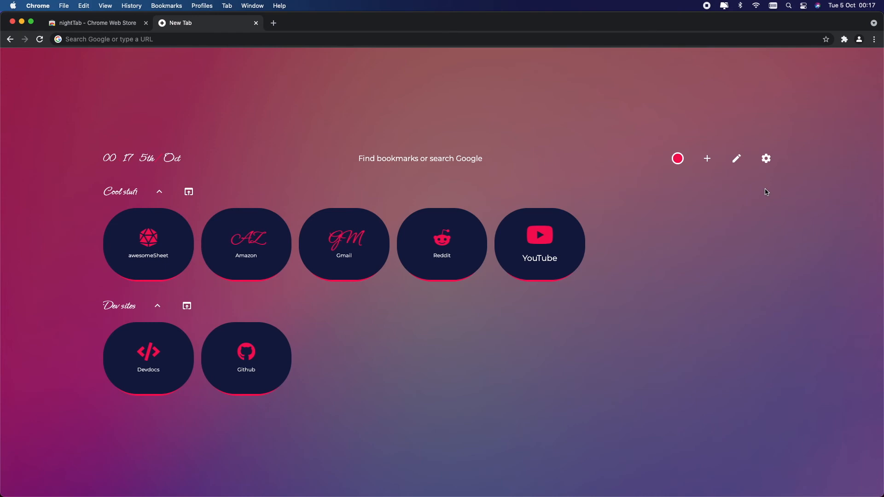
# Clear all nightTab settings except bookmarks from Settings > Data, confirming the dialog.
pyautogui.click(766, 159)
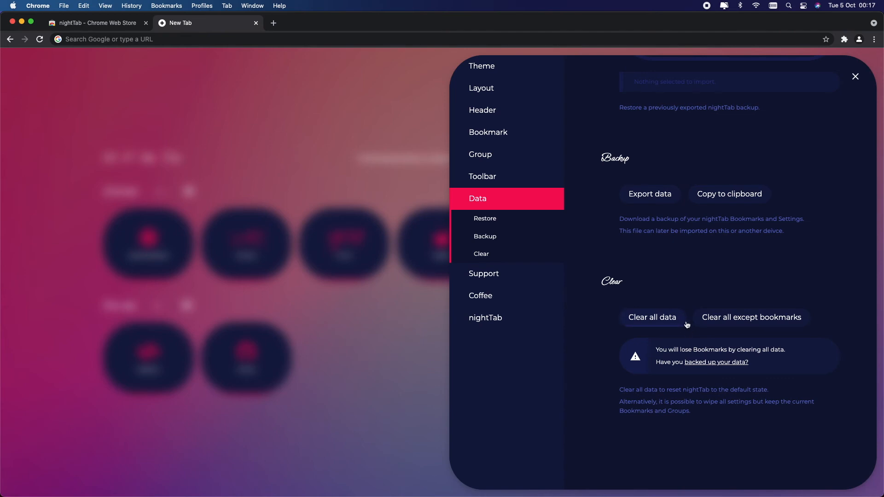
pyautogui.moveTo(703, 332)
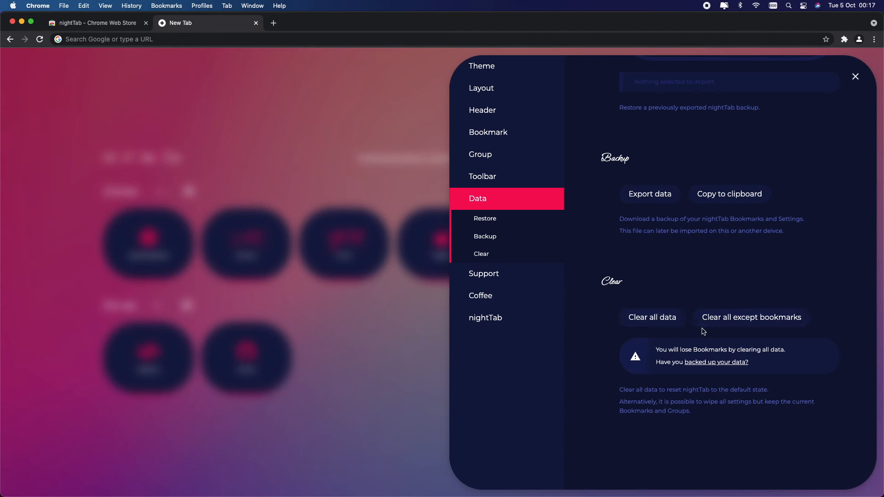
pyautogui.moveTo(706, 326)
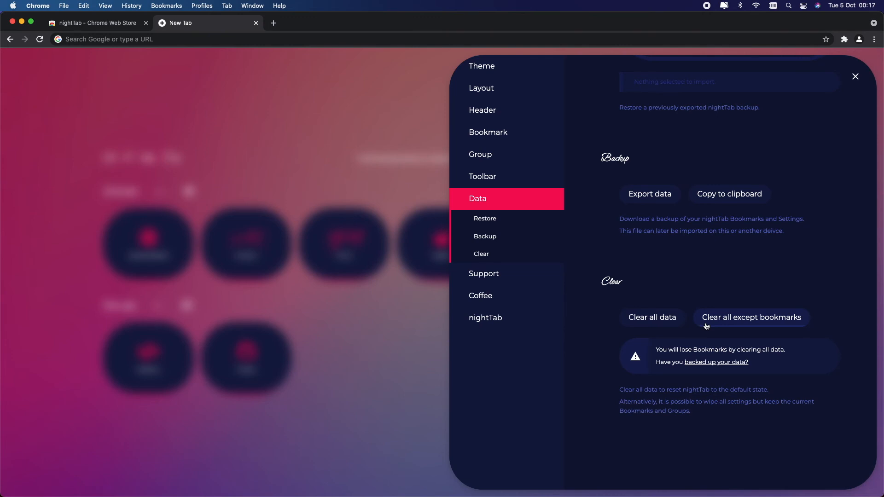
pyautogui.click(751, 317)
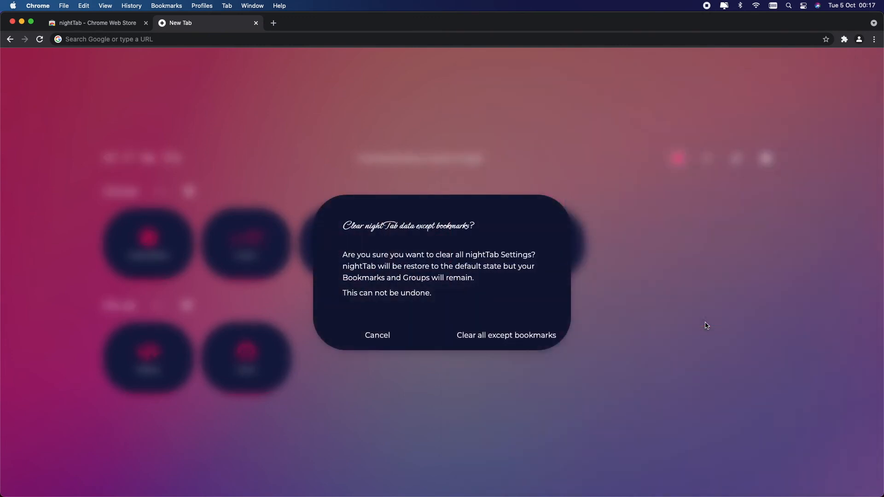
pyautogui.moveTo(506, 335)
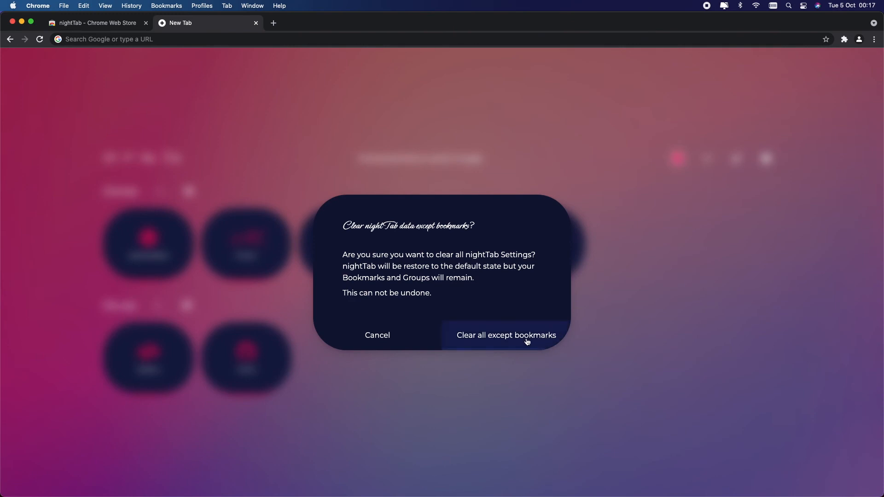
pyautogui.click(505, 335)
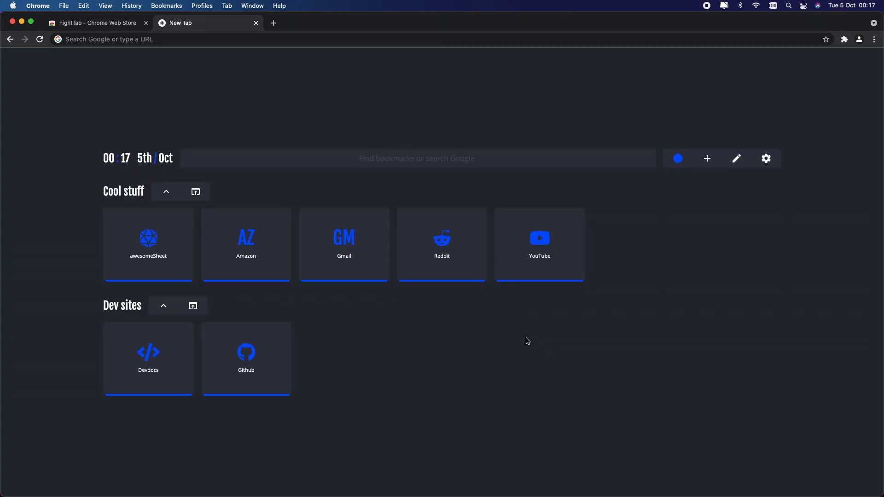
pyautogui.click(766, 158)
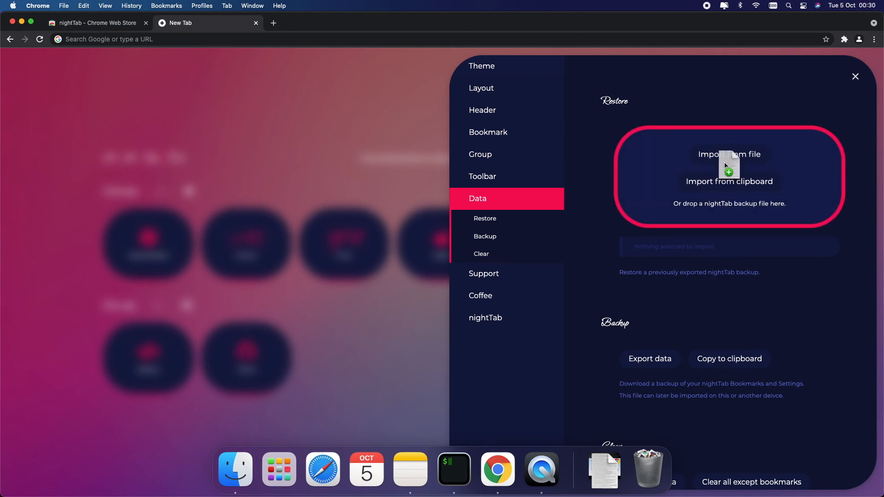
# Restore 1_TechEasilyChromeTheme.json, importing its bookmarks, theme and settings.
pyautogui.click(729, 156)
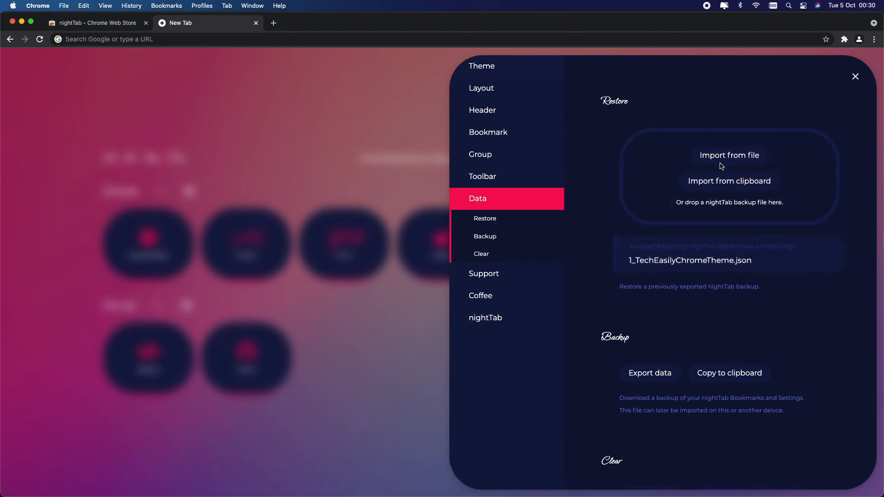
pyautogui.click(729, 155)
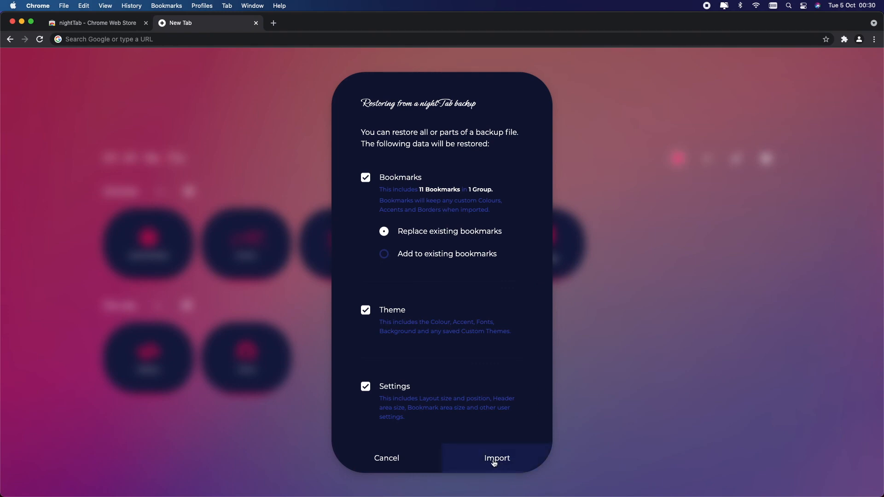
pyautogui.click(496, 458)
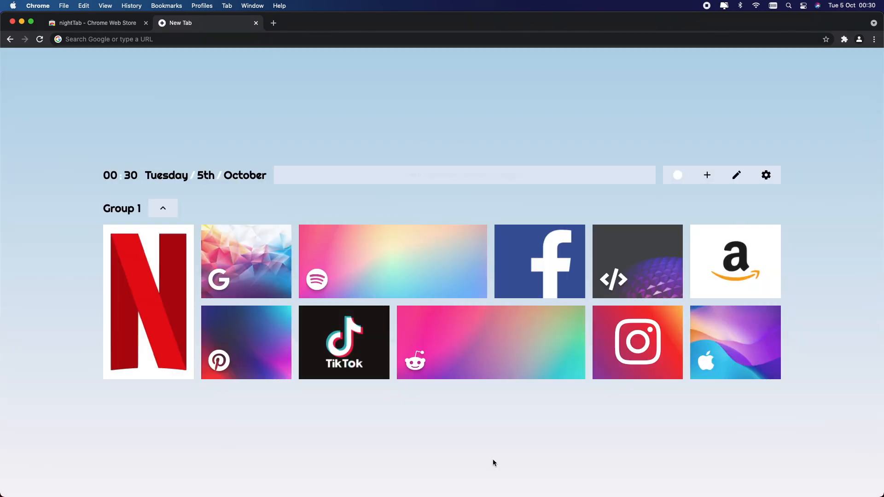